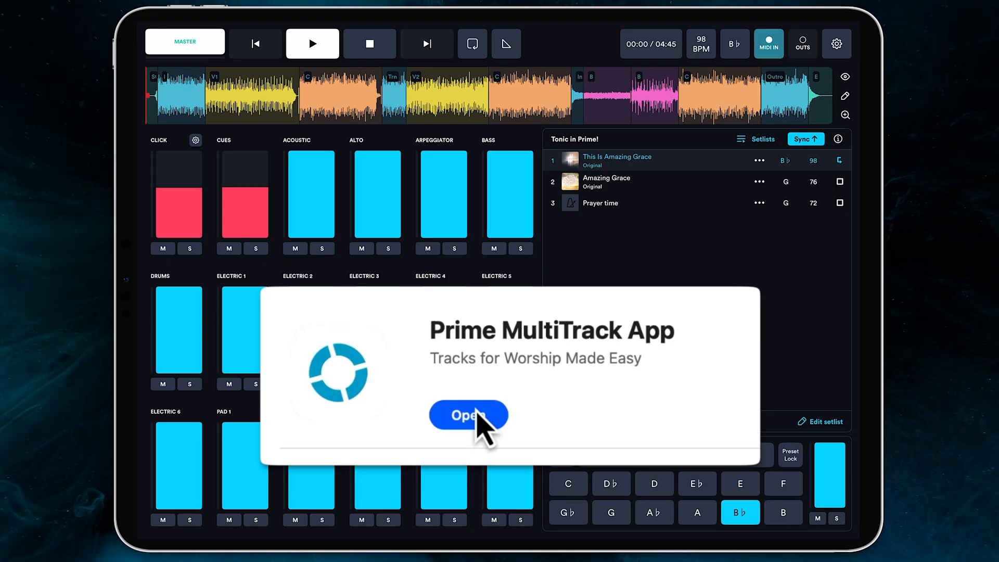
# - Launch Prime MultiTrack from the App Store and view the Tonic Pad on Classic Foundation in B♭
pyautogui.click(468, 415)
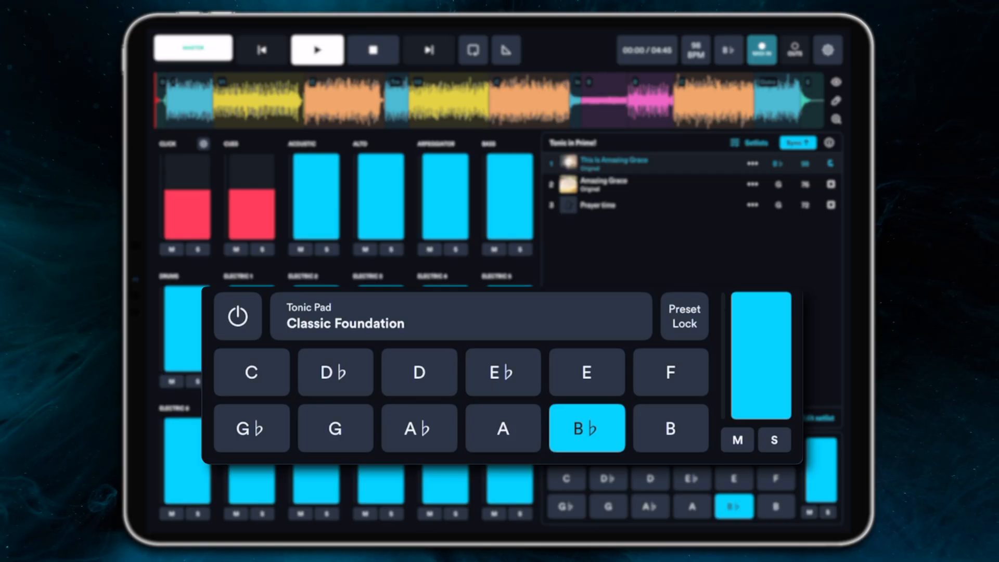
pyautogui.click(237, 316)
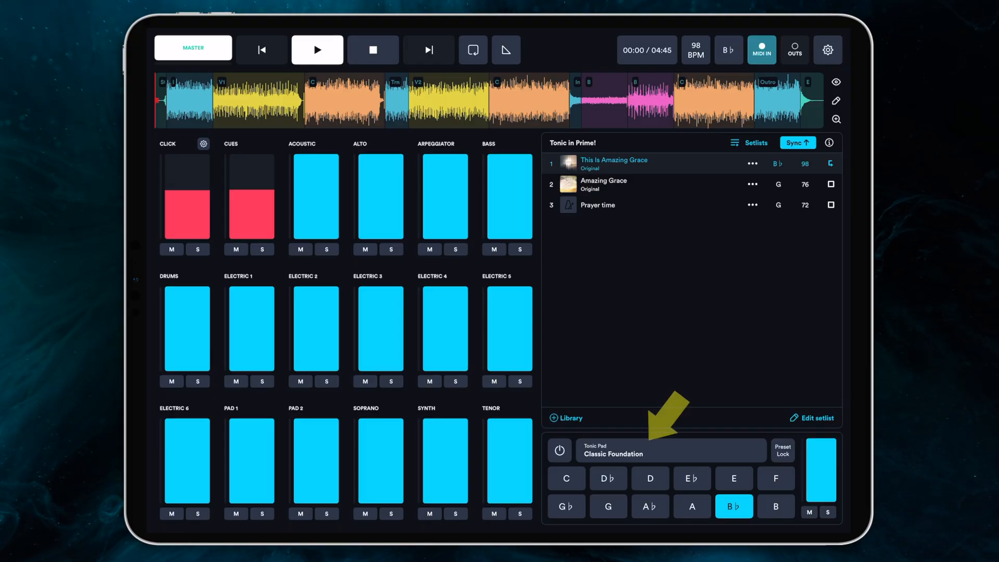
# - Open Tonic Pad Settings and check for downloadable pad sounds
pyautogui.click(650, 452)
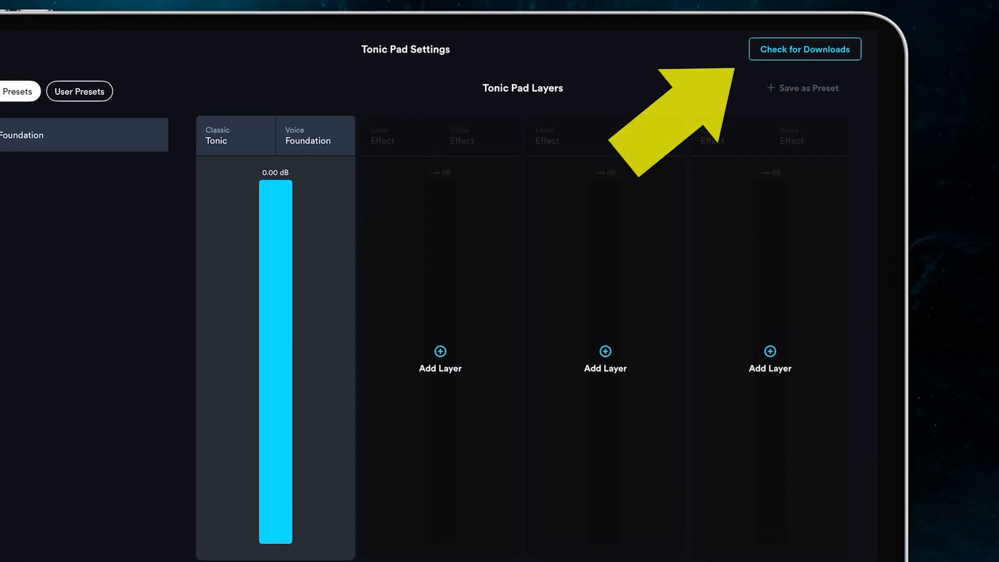
pyautogui.click(804, 48)
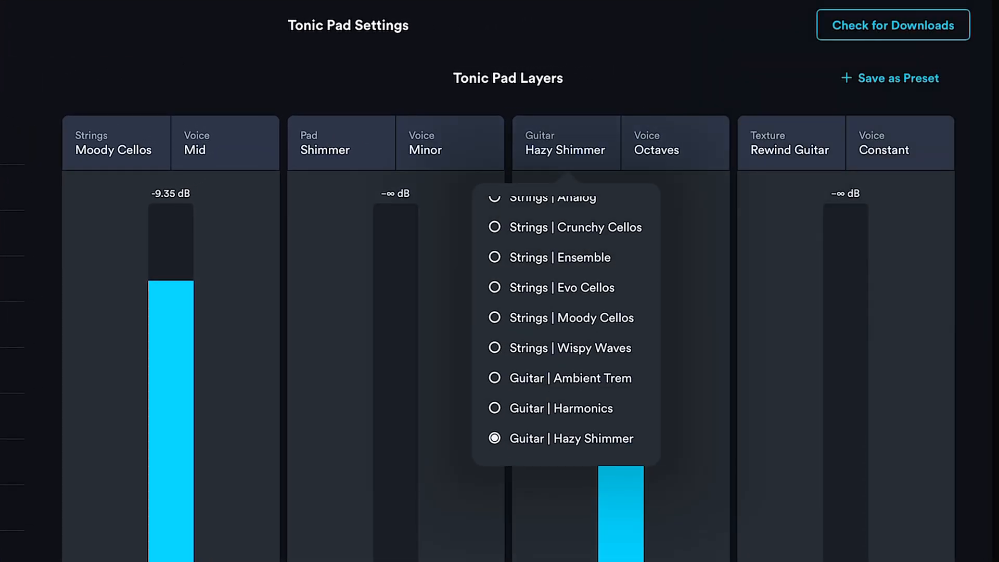
# - Scroll Factory Presets past Heavenly Shimmer and load Classic Warm
pyautogui.scroll(-3)
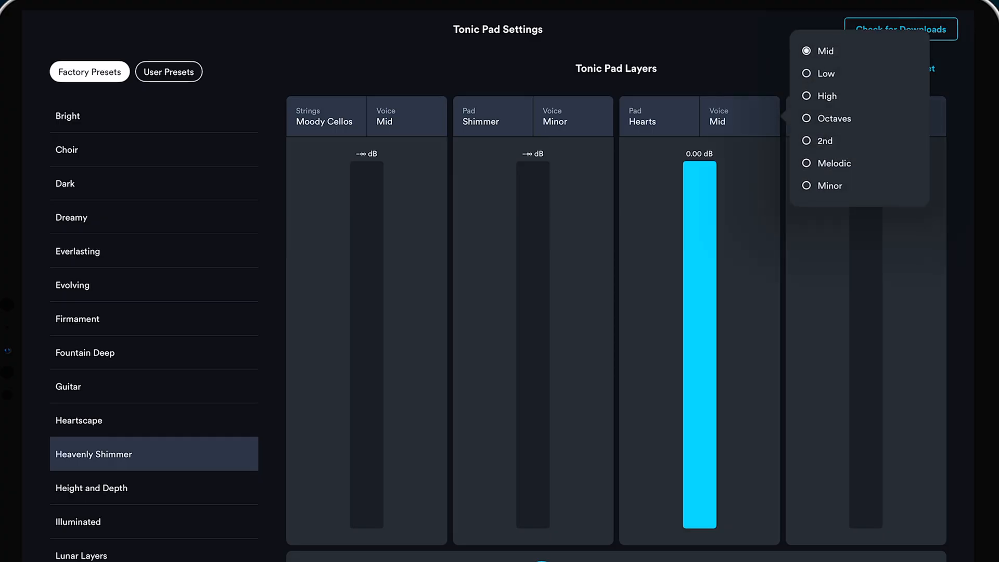
pyautogui.click(832, 118)
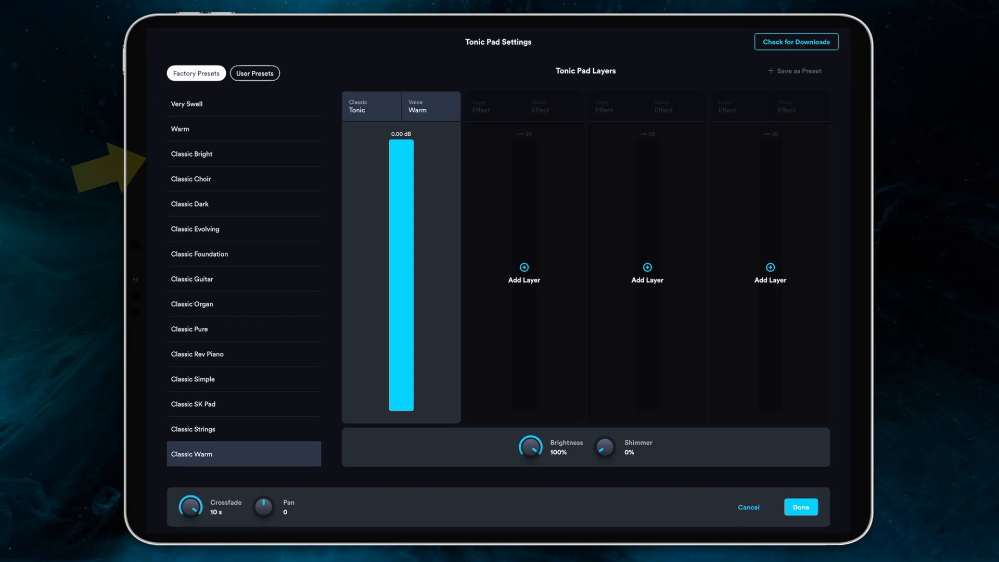
# - Apply Classic Bright, reopen Tonic Pad Settings, and audition the Classic Dark preset
pyautogui.click(800, 506)
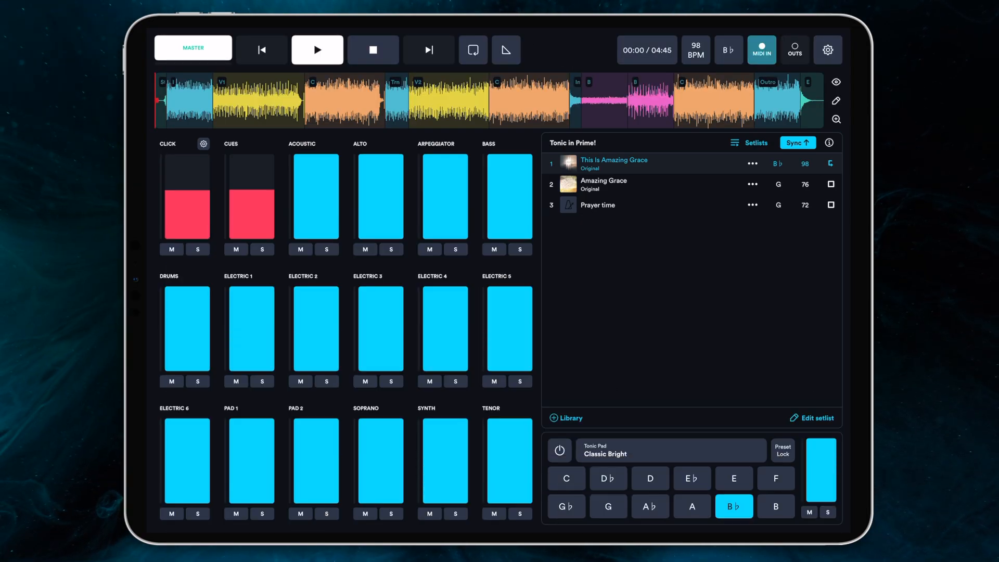
pyautogui.click(559, 450)
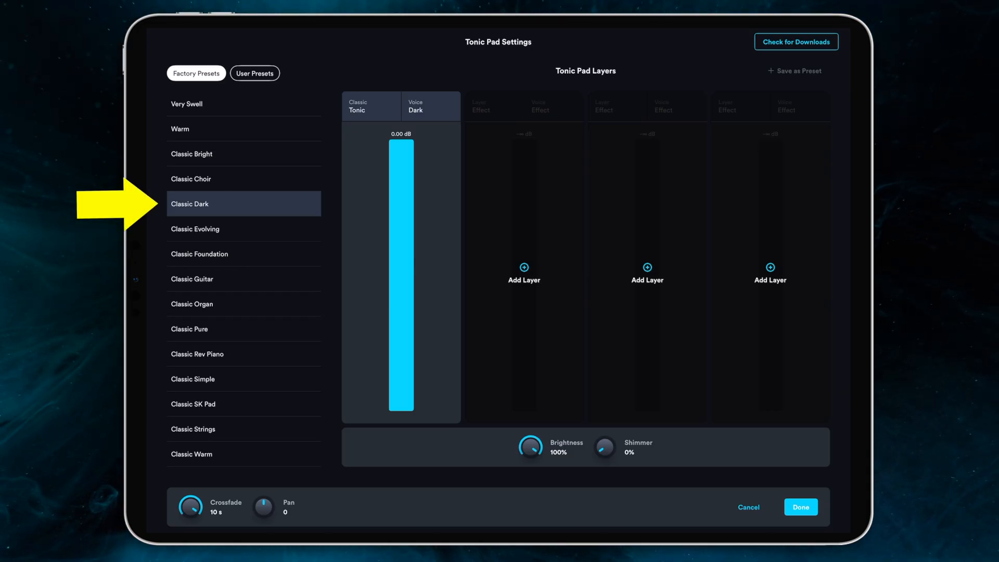
pyautogui.click(195, 229)
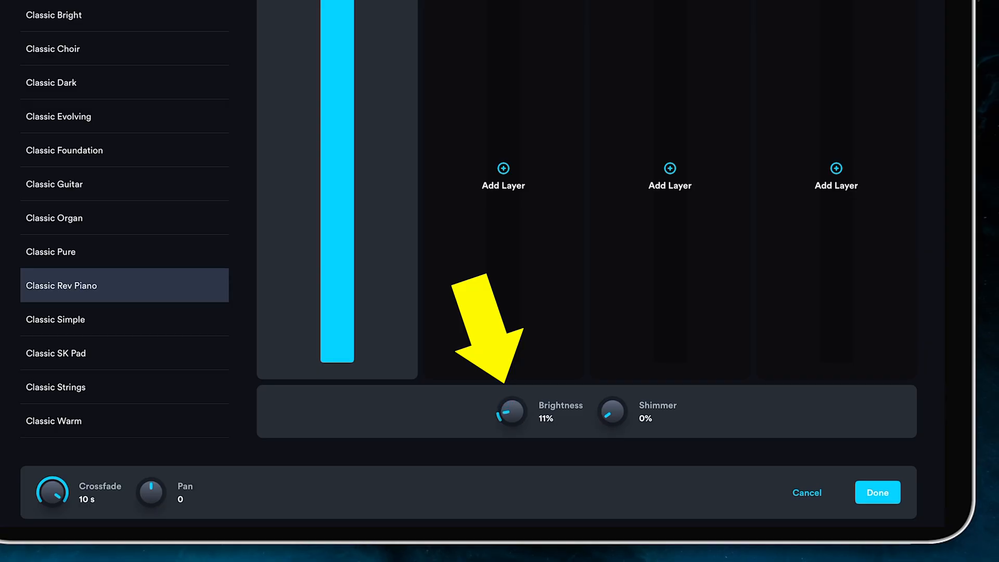
# - Reset Brightness to 100% and Shimmer to 0%, load Classic Strings, and return Crossfade to 10 s
pyautogui.moveTo(510, 412); pyautogui.dragTo(522, 401)
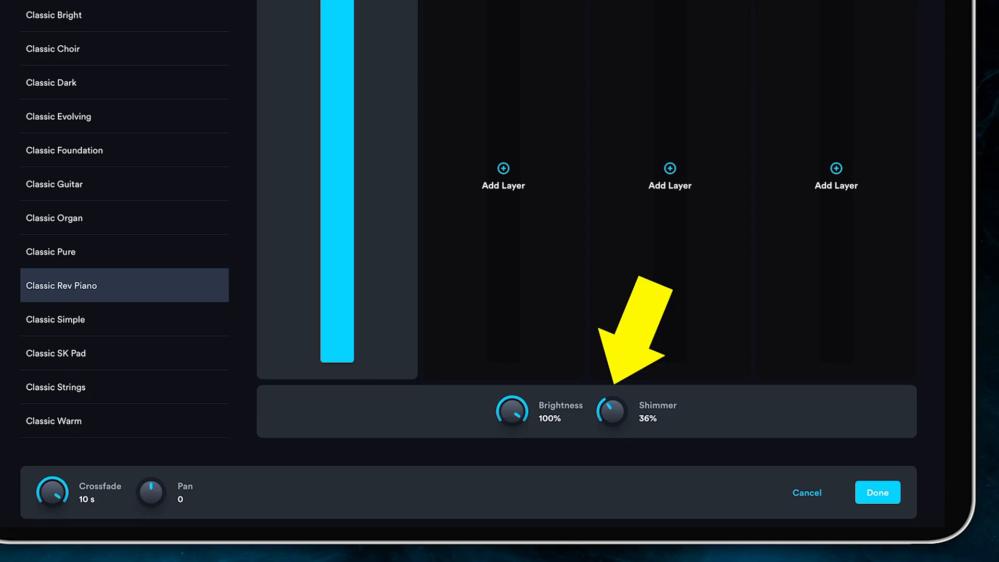
pyautogui.moveTo(610, 410); pyautogui.dragTo(610, 433)
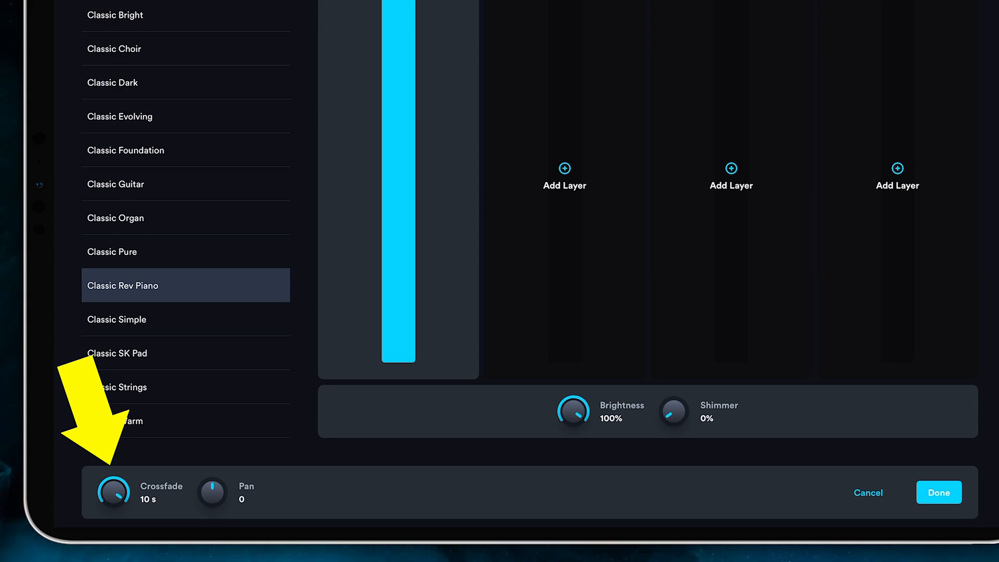
pyautogui.moveTo(113, 491); pyautogui.dragTo(111, 500)
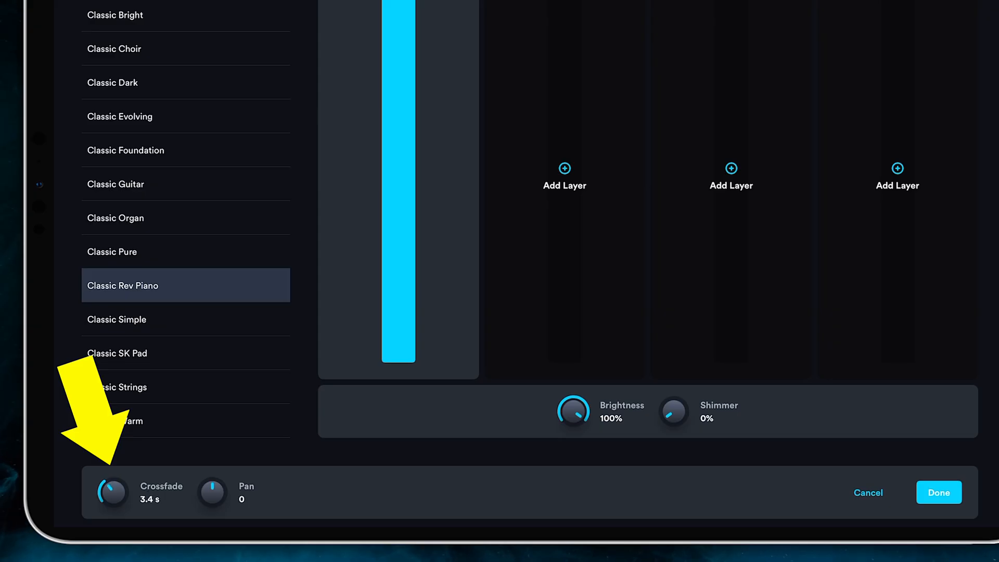
pyautogui.moveTo(113, 492); pyautogui.dragTo(109, 503)
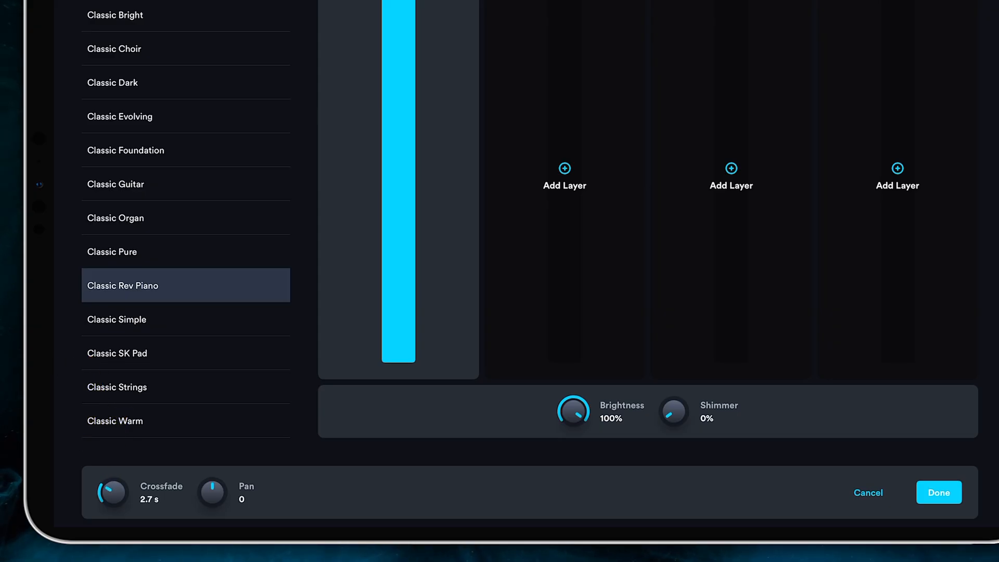
pyautogui.click(185, 386)
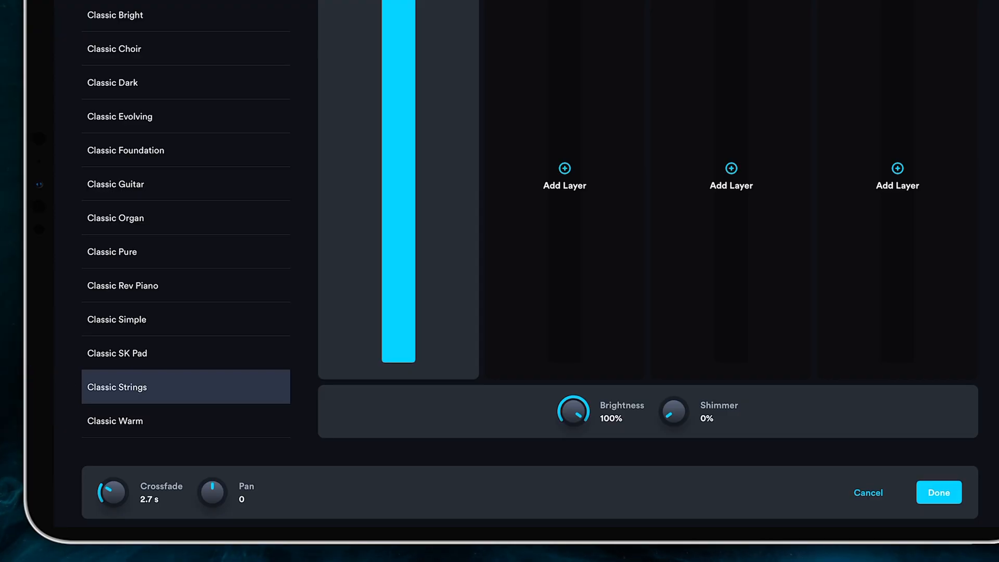
pyautogui.moveTo(113, 493); pyautogui.dragTo(118, 488)
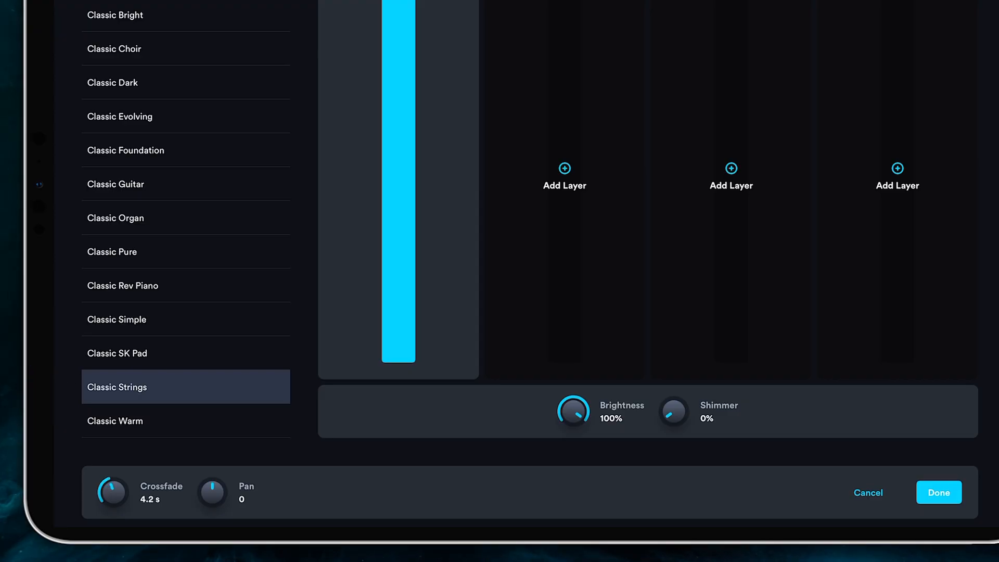
pyautogui.moveTo(113, 493); pyautogui.dragTo(121, 484)
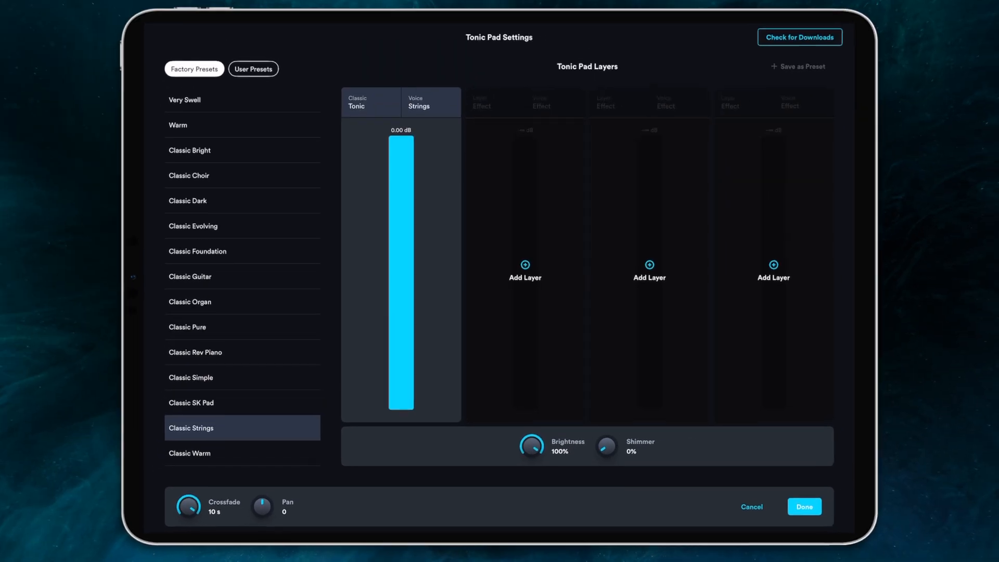
# - Load Classic Warm and raise its Classic Tonic layer fader to 0.00 dB
pyautogui.click(193, 453)
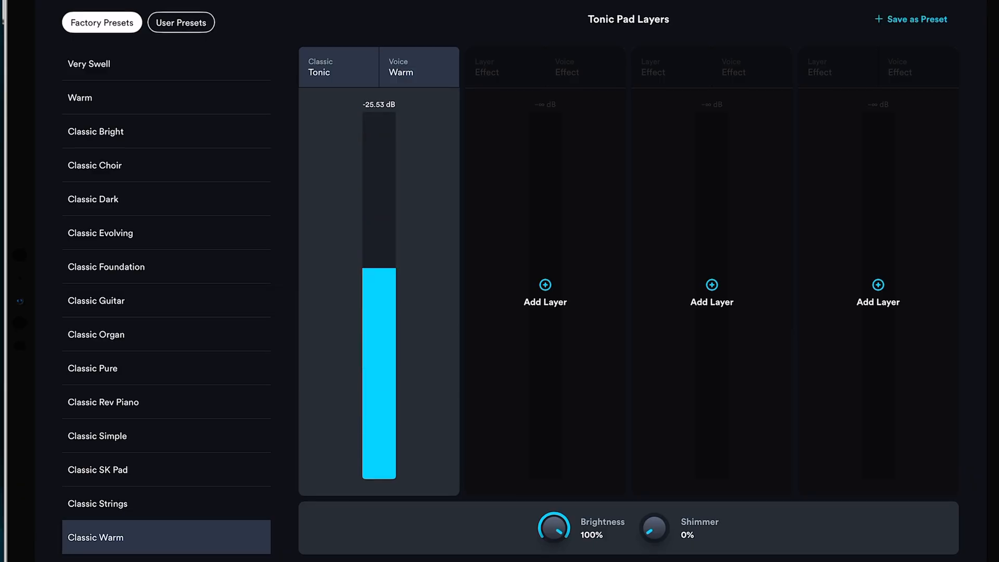
pyautogui.moveTo(379, 269); pyautogui.dragTo(378, 118)
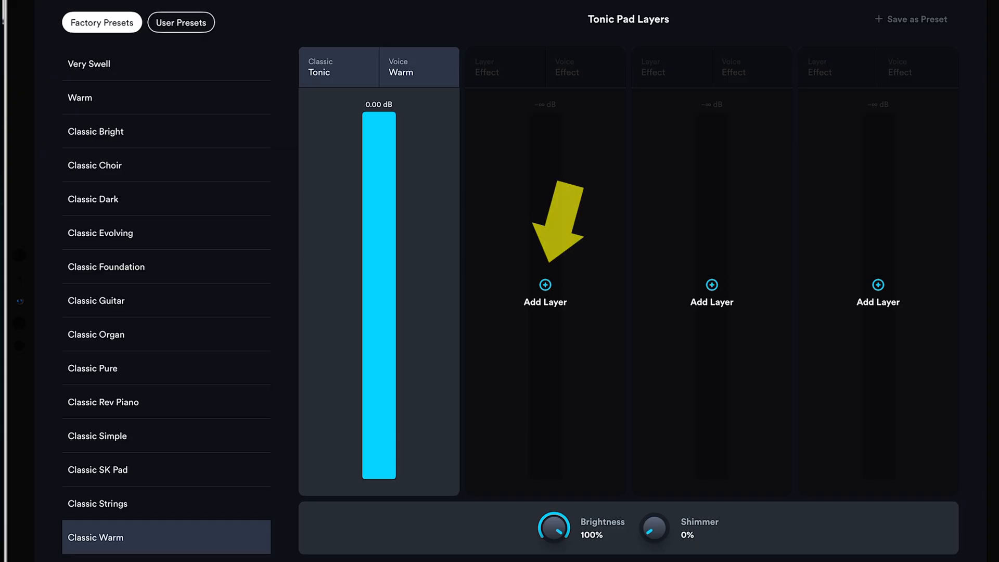
# - Add a second layer with the Strings voice and balance the Warm and Strings levels
pyautogui.click(545, 284)
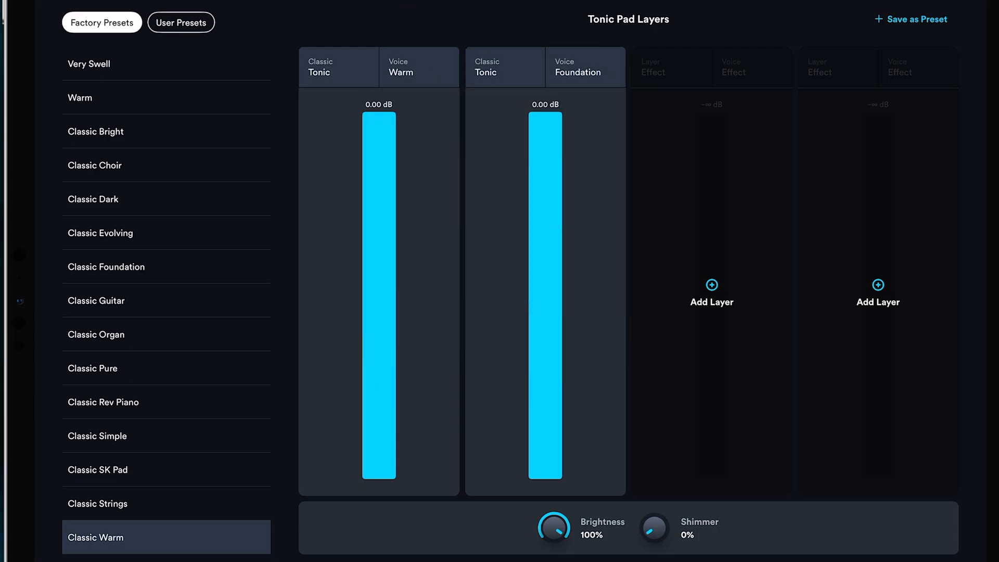
pyautogui.click(577, 67)
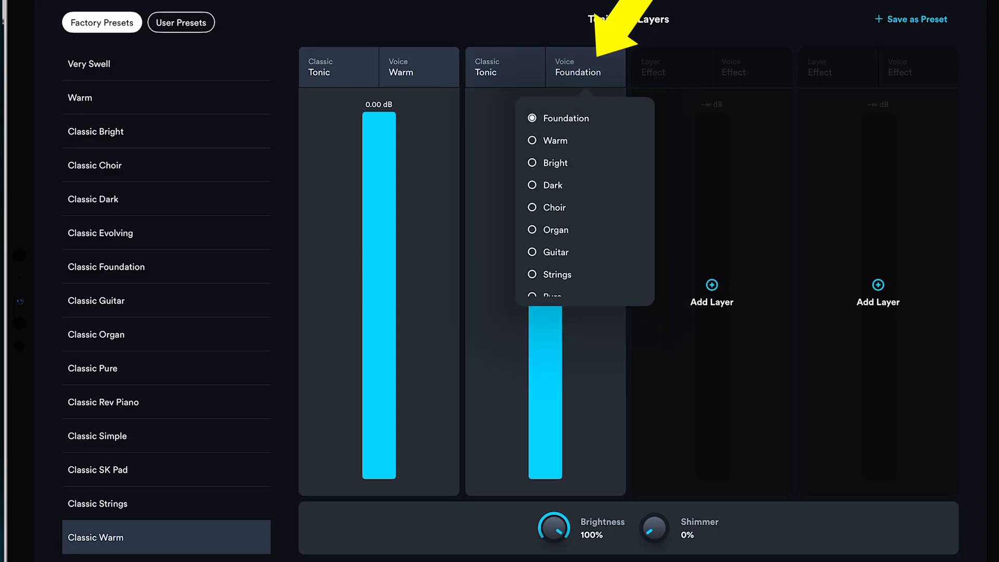
pyautogui.scroll(-3)
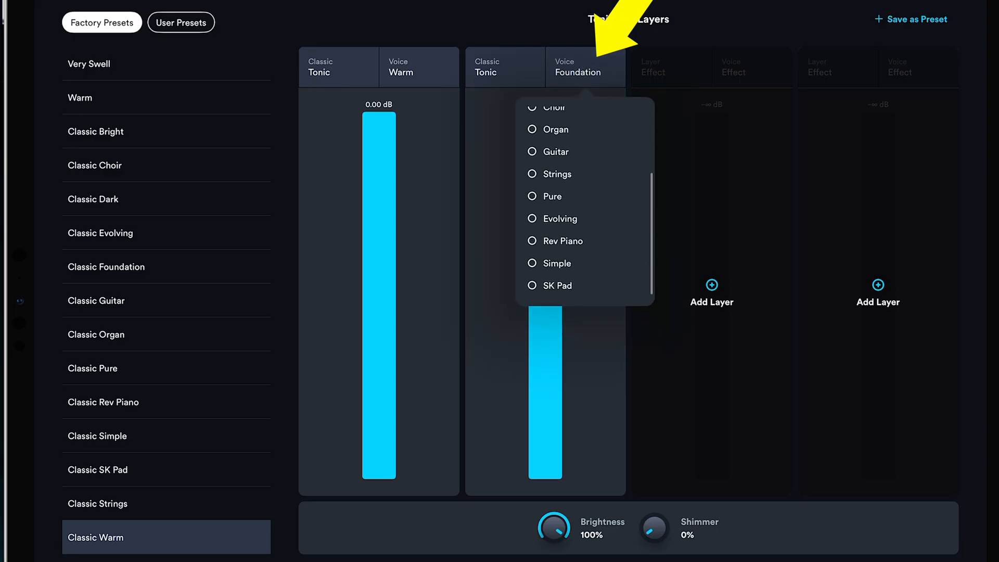
pyautogui.click(557, 174)
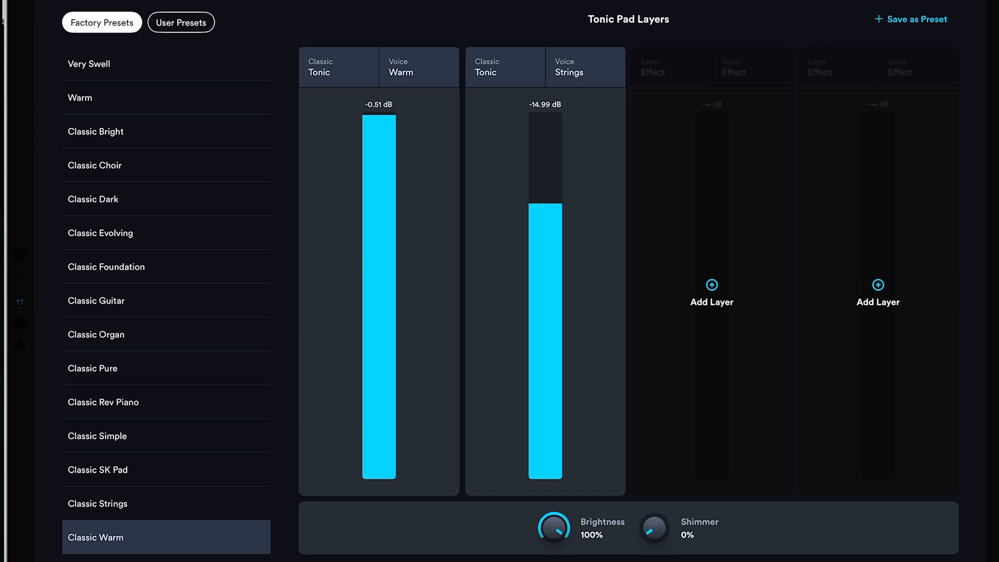
pyautogui.moveTo(378, 127); pyautogui.dragTo(378, 267)
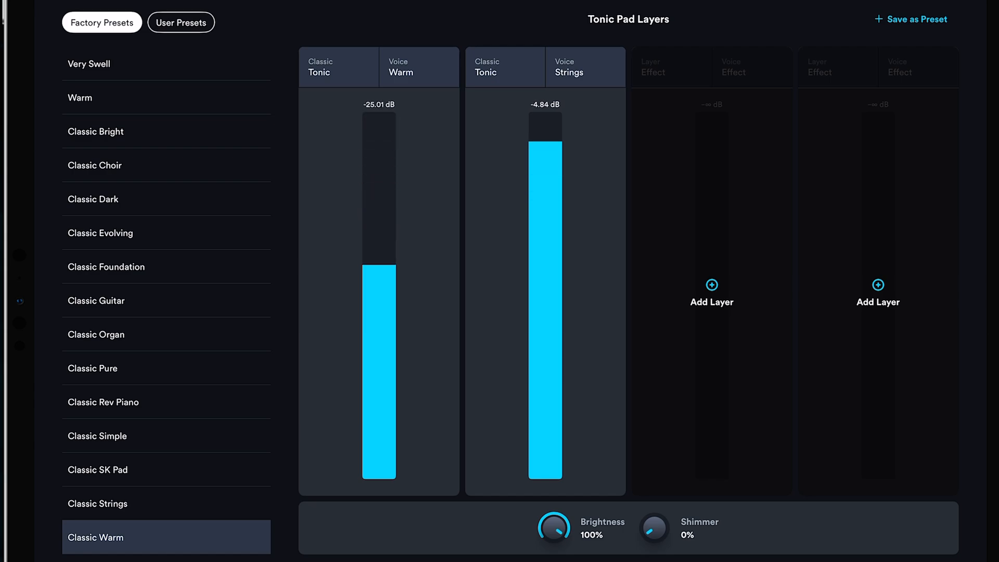
pyautogui.moveTo(544, 146); pyautogui.dragTo(544, 118)
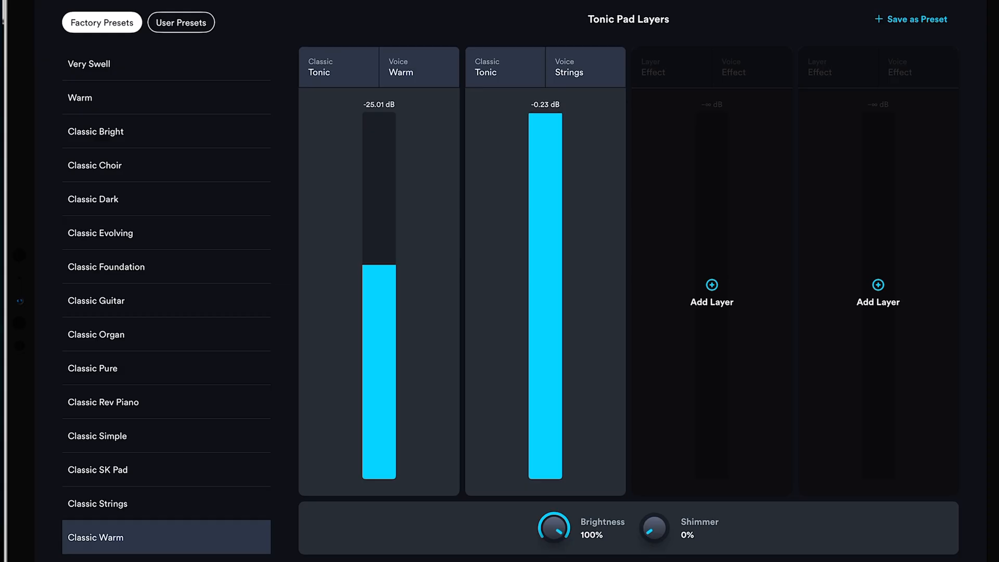
pyautogui.moveTo(378, 267); pyautogui.dragTo(378, 185)
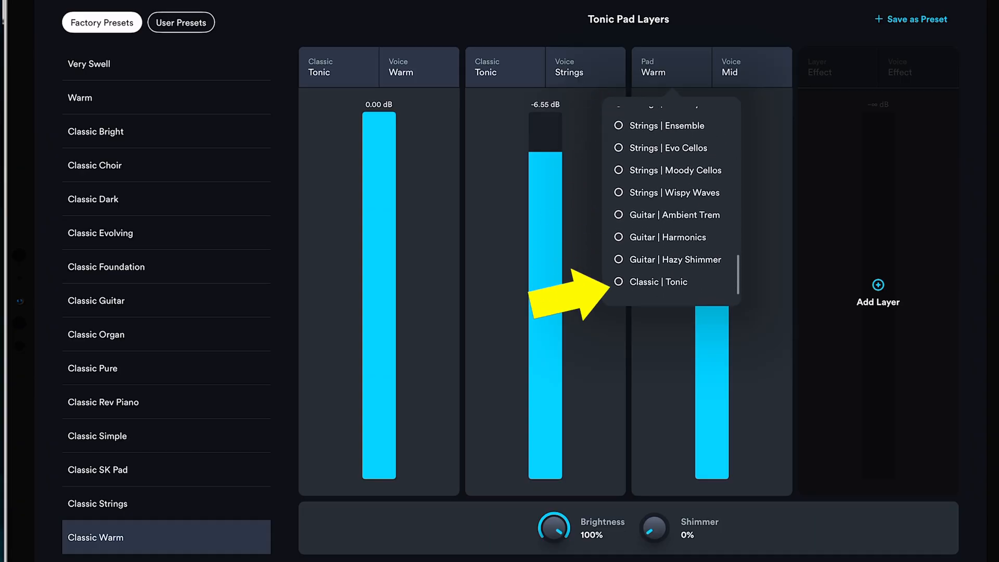
# - Add a third layer and set its voice to Rev Piano
pyautogui.click(659, 281)
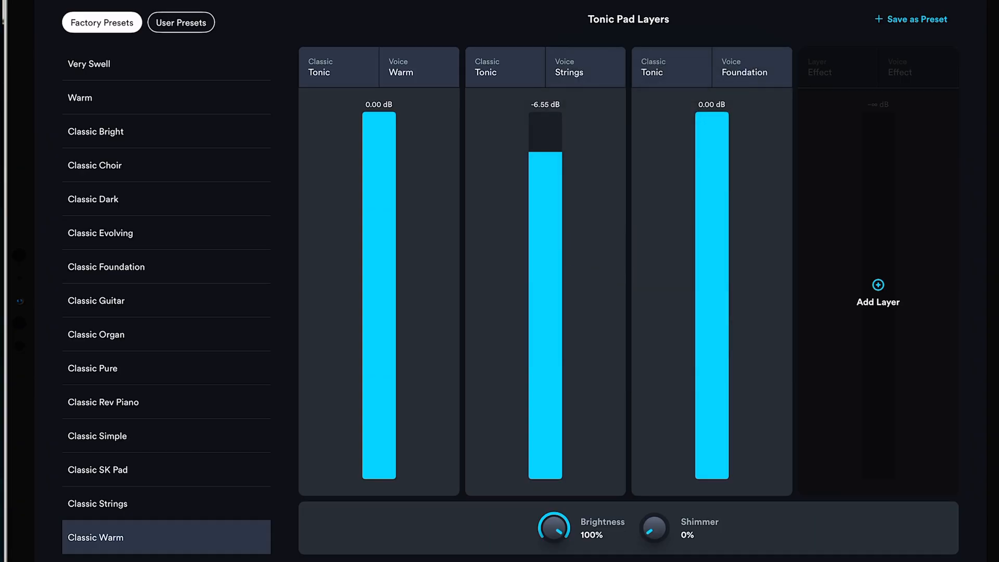
pyautogui.click(743, 72)
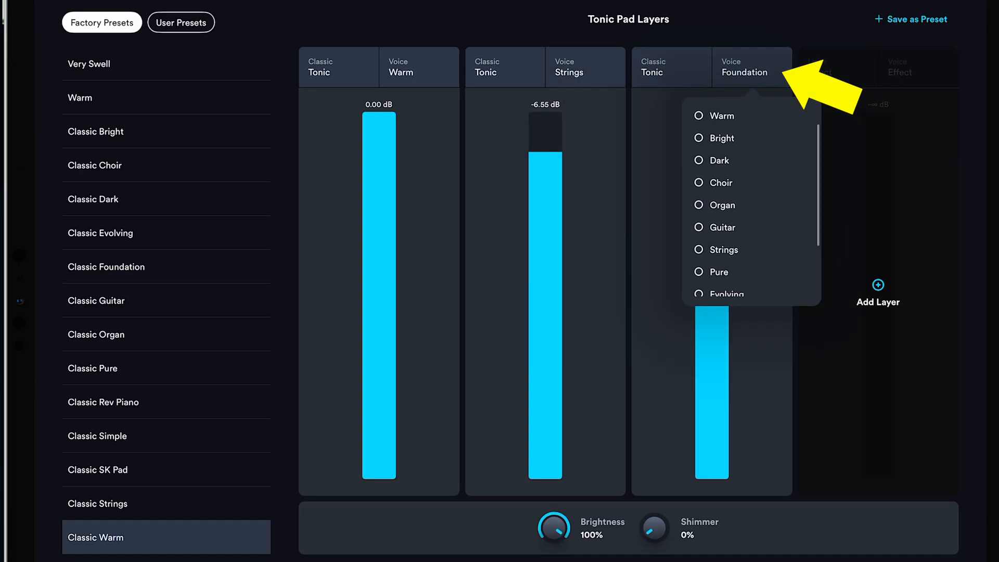
pyautogui.scroll(-3)
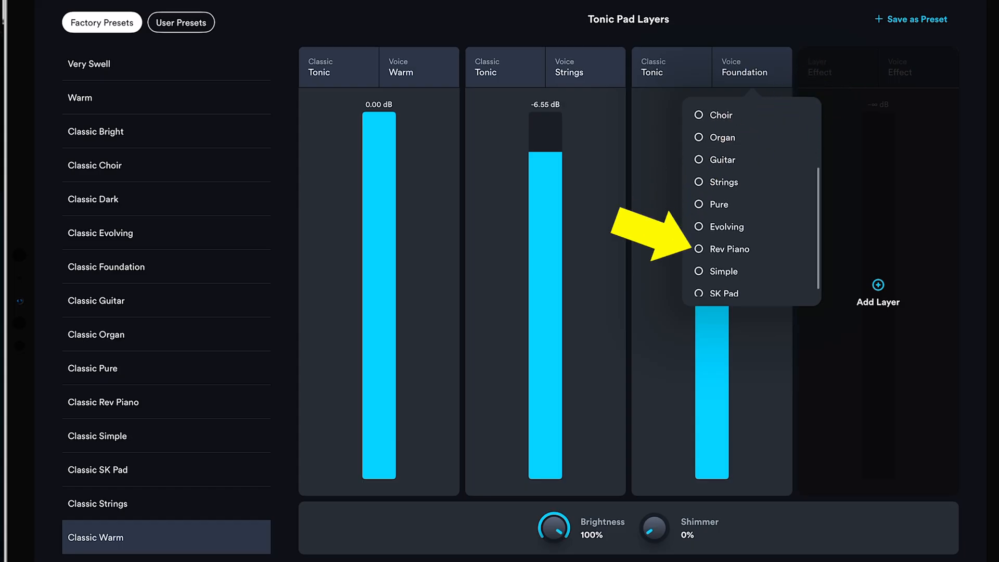
pyautogui.click(729, 249)
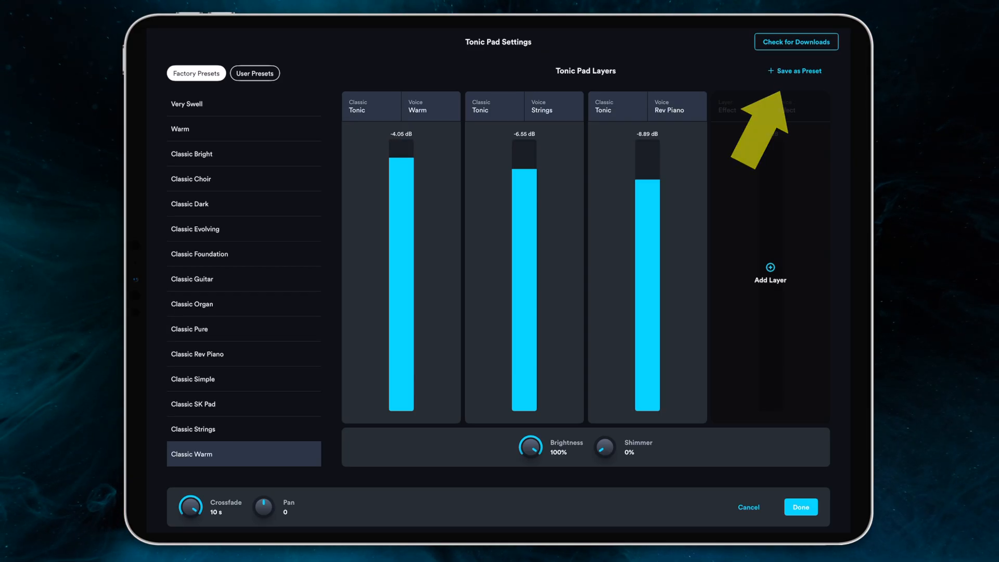
# - Save the pad as user preset 'New Favorite' and view it under User Presets
pyautogui.click(796, 71)
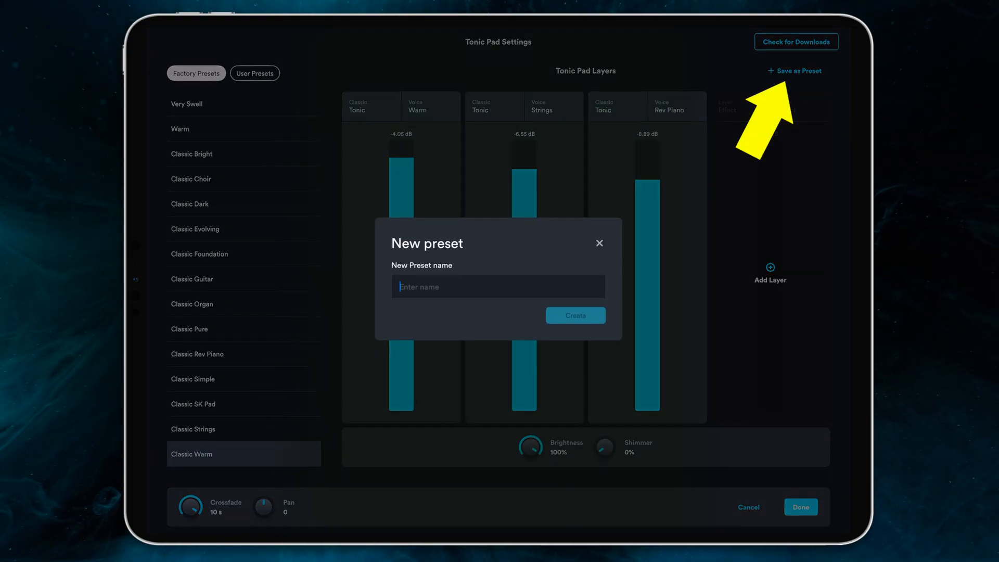
pyautogui.write('New')
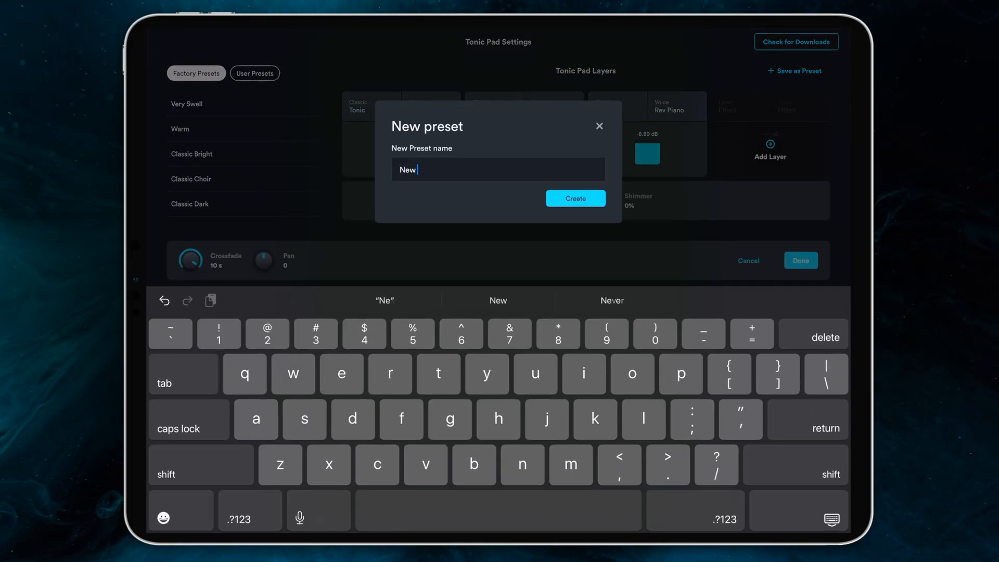
pyautogui.write('Favorite')
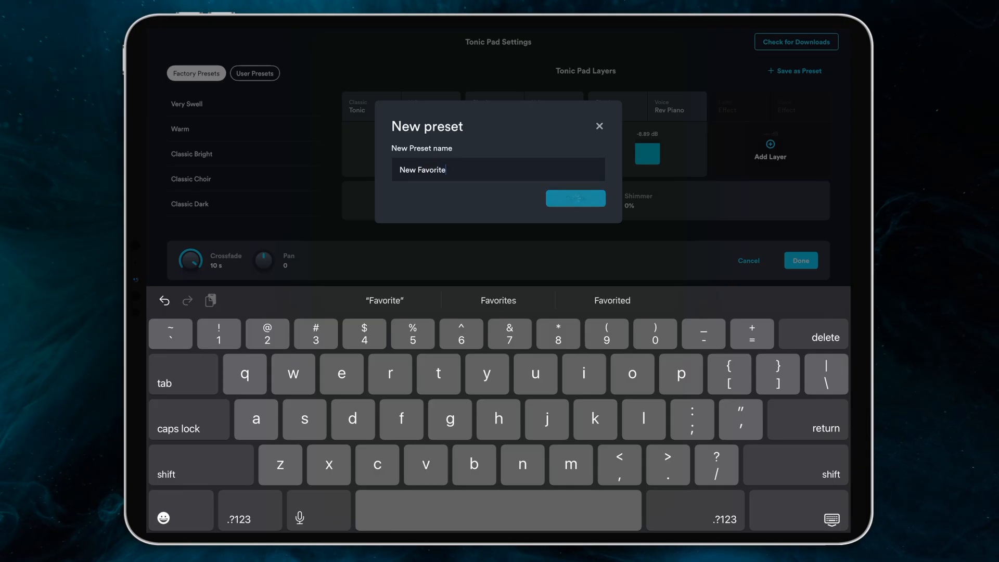
pyautogui.click(573, 198)
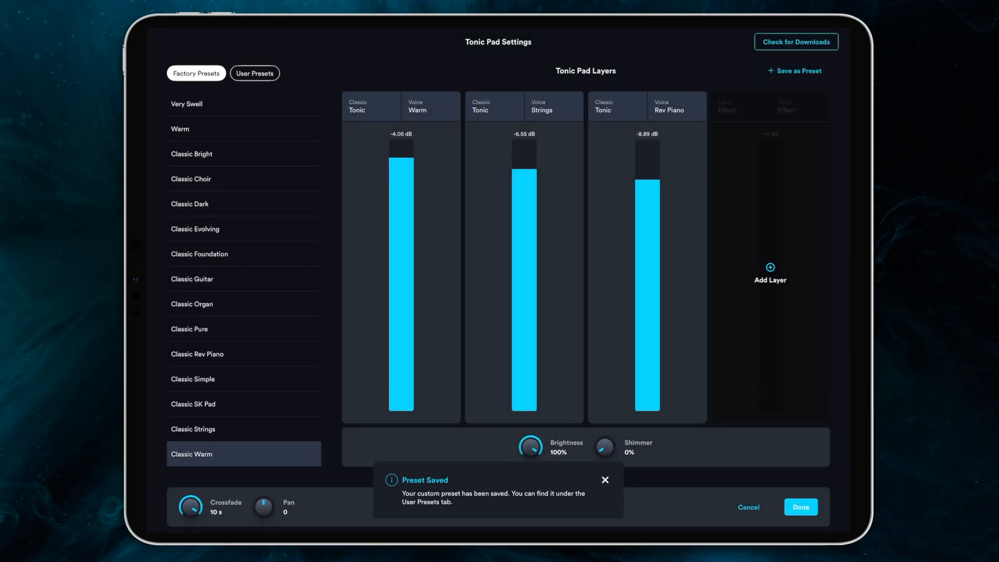
pyautogui.click(254, 73)
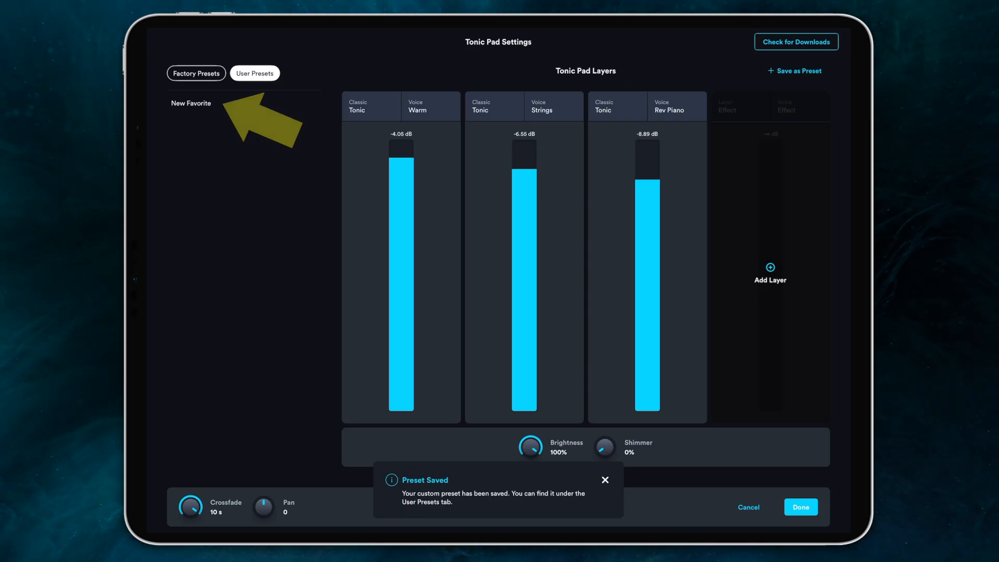
pyautogui.click(603, 480)
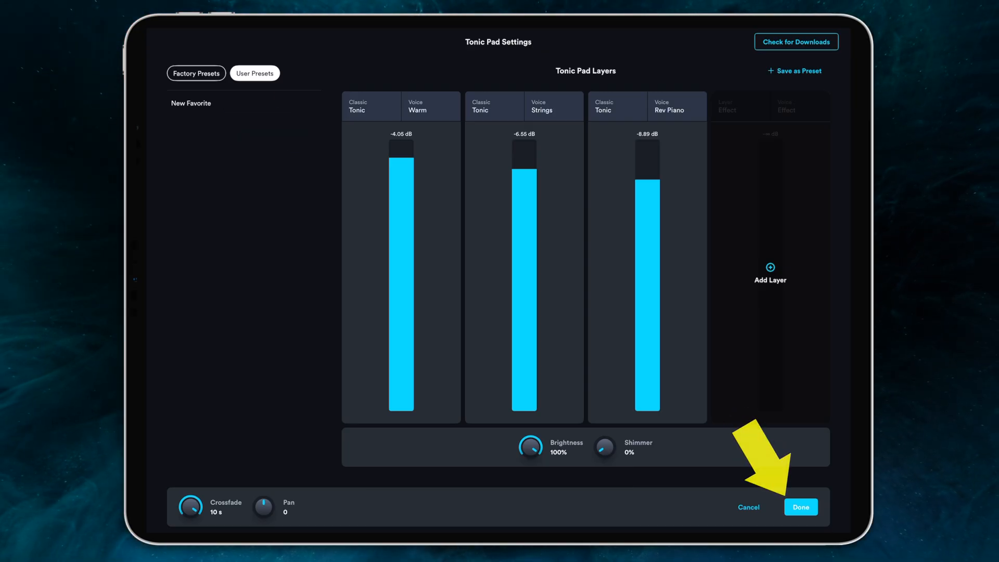
# - Apply the pad settings, toggle Preset Lock, then reopen and close Tonic Pad Settings
pyautogui.click(800, 506)
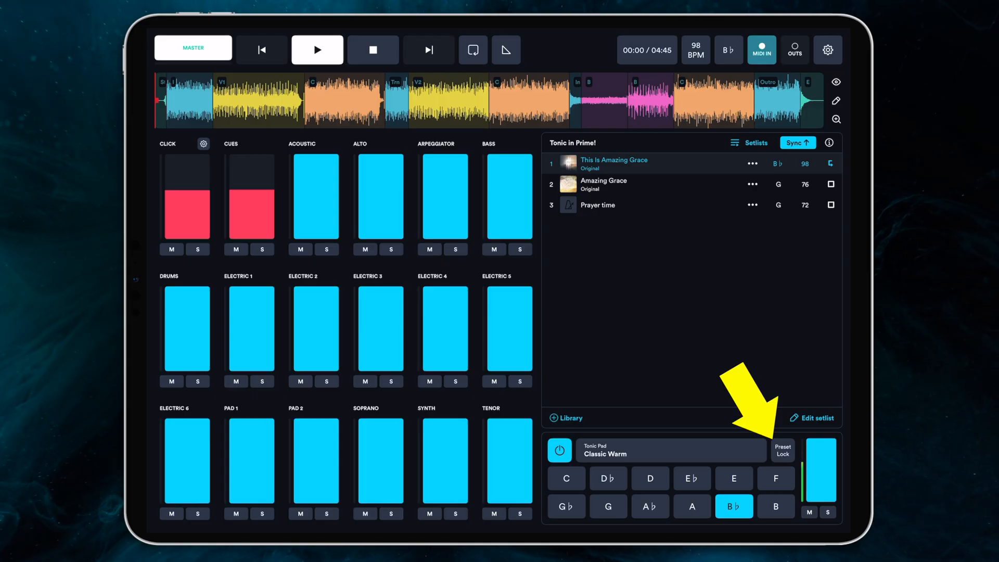
pyautogui.click(782, 449)
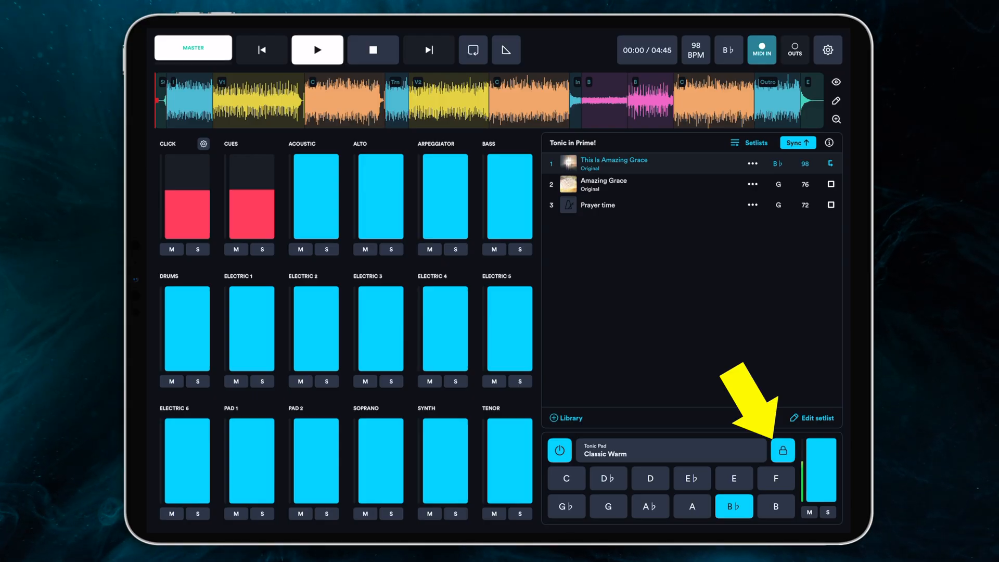
pyautogui.click(783, 451)
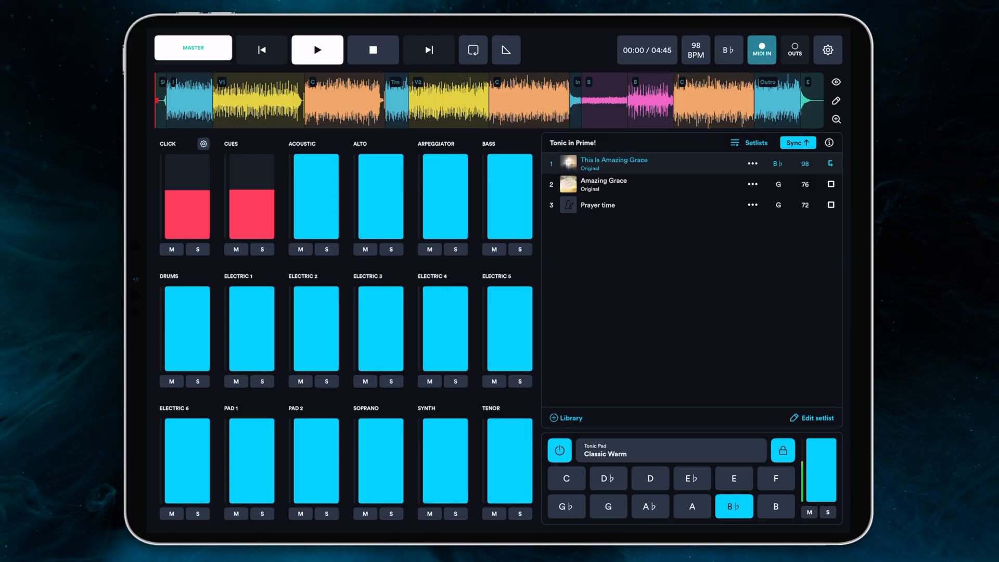
pyautogui.click(650, 449)
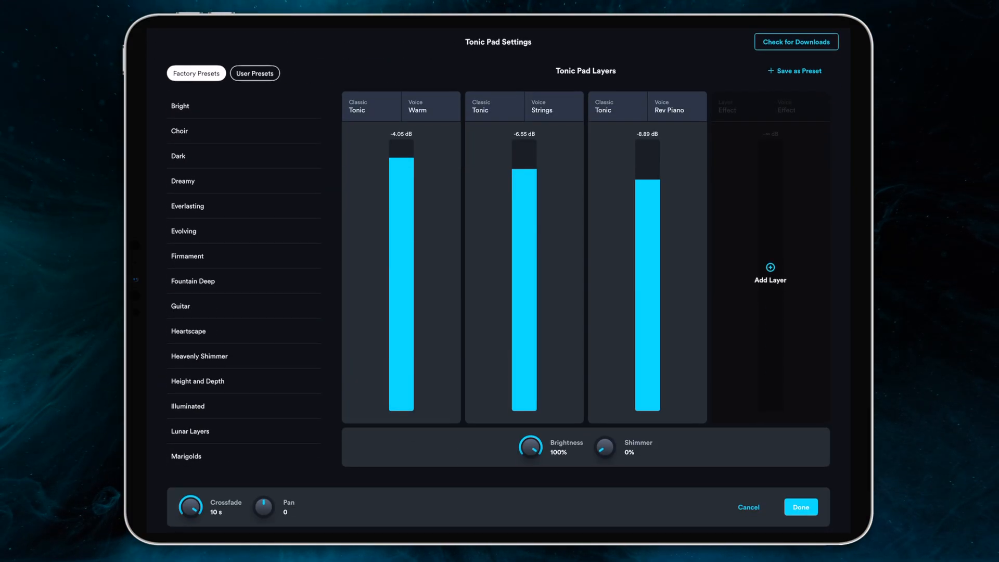
pyautogui.click(799, 506)
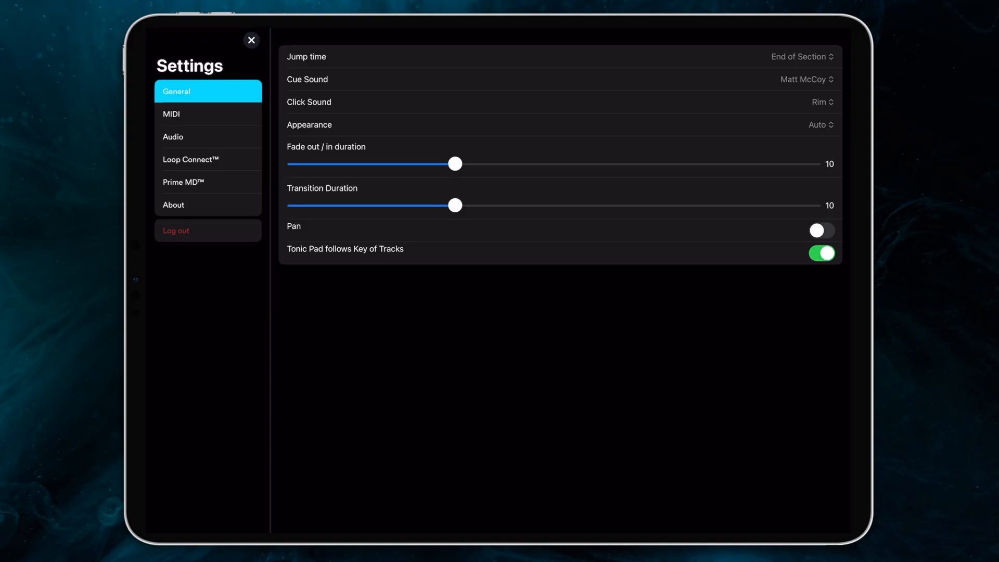
pyautogui.click(251, 40)
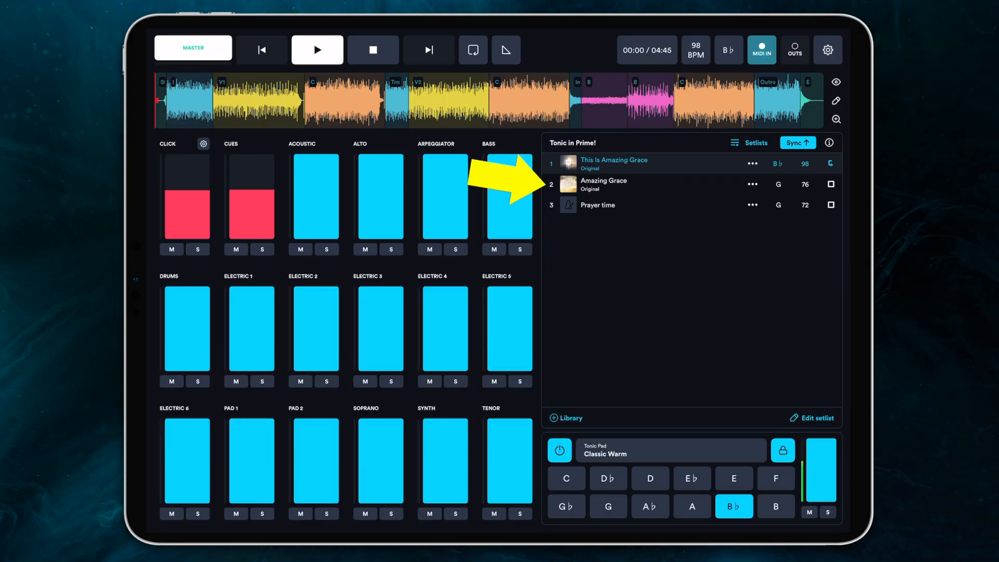
# - Load Amazing Grace in G with the Classic Organ pad and turn Preset Lock off
pyautogui.click(603, 184)
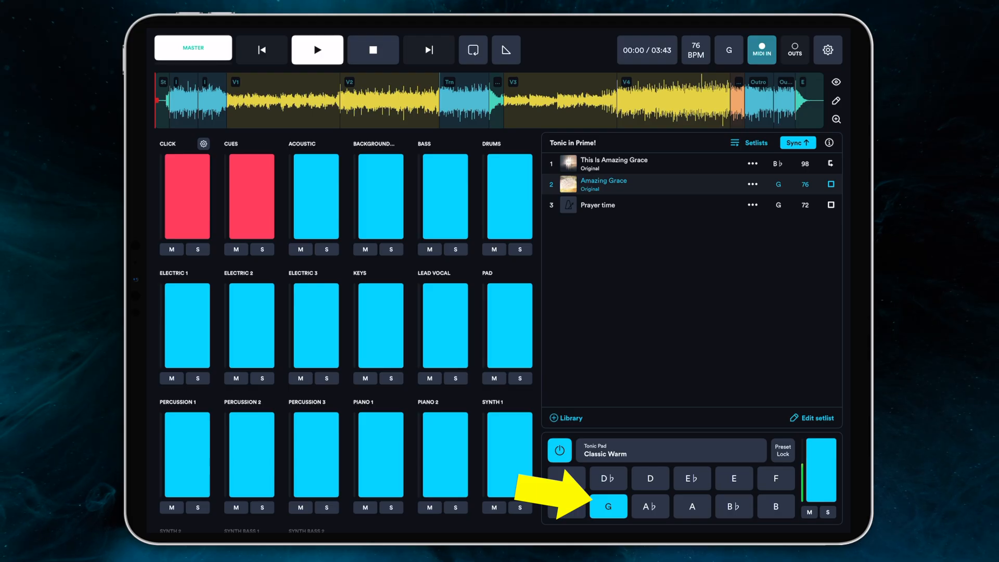
pyautogui.click(667, 450)
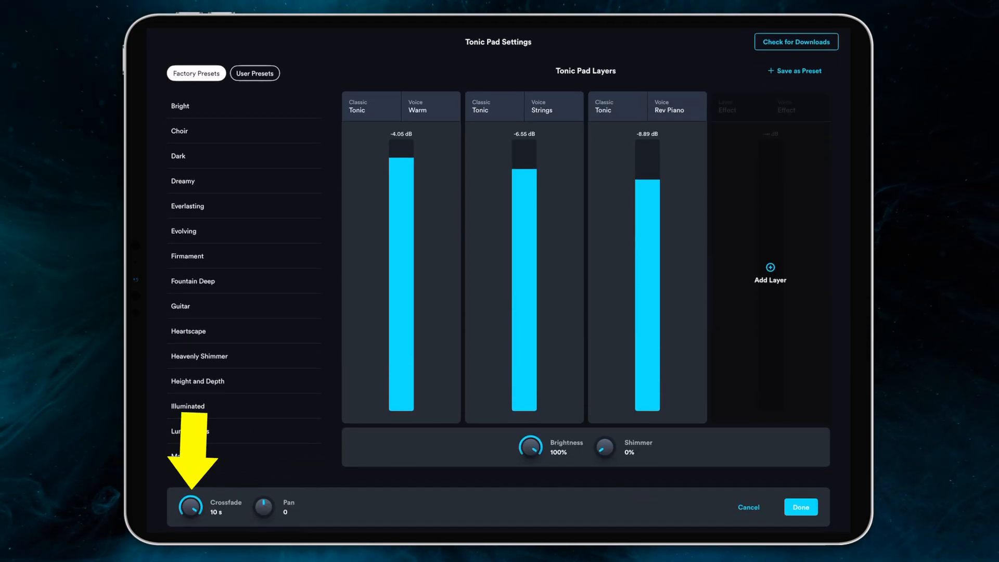
pyautogui.click(800, 506)
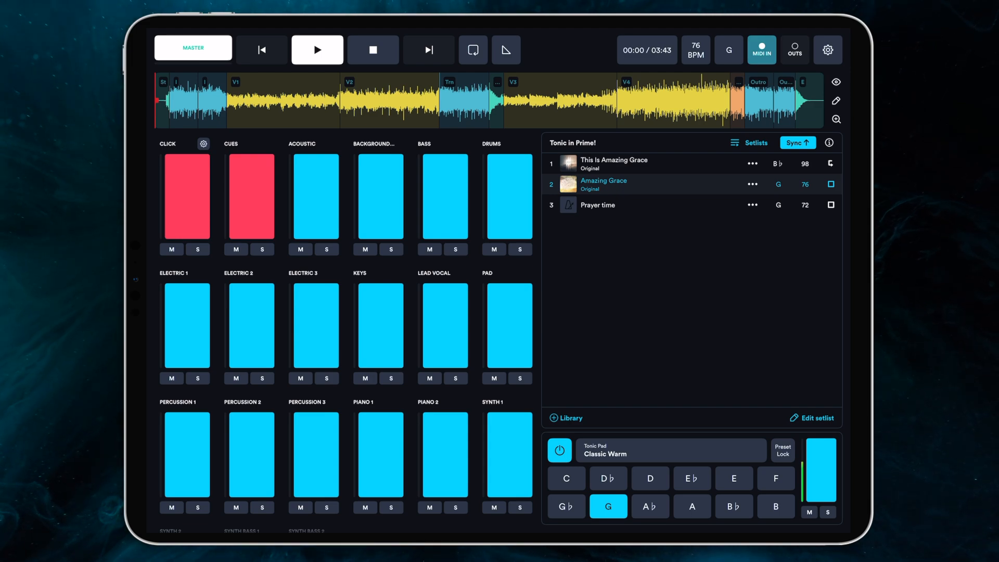
pyautogui.click(615, 164)
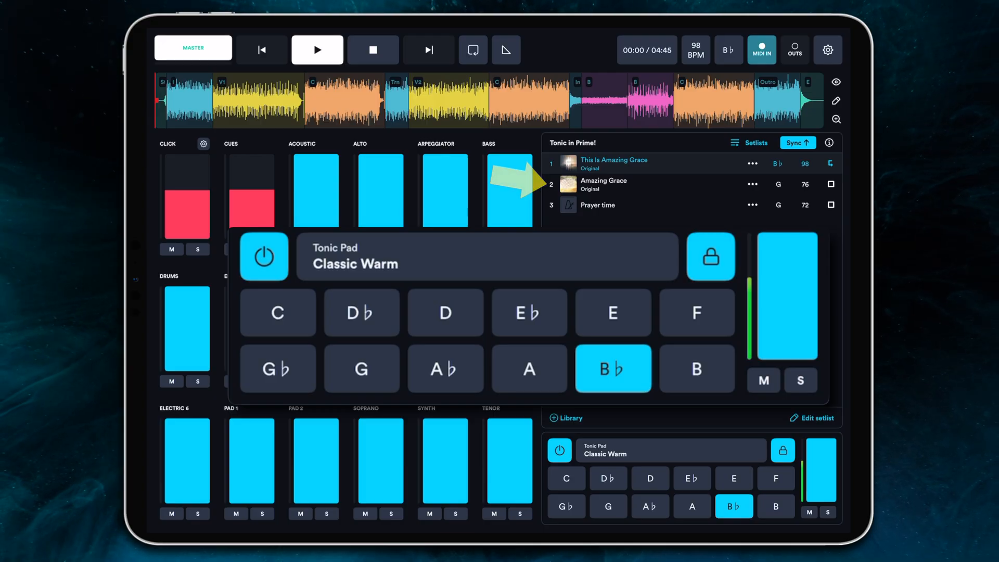
pyautogui.click(603, 184)
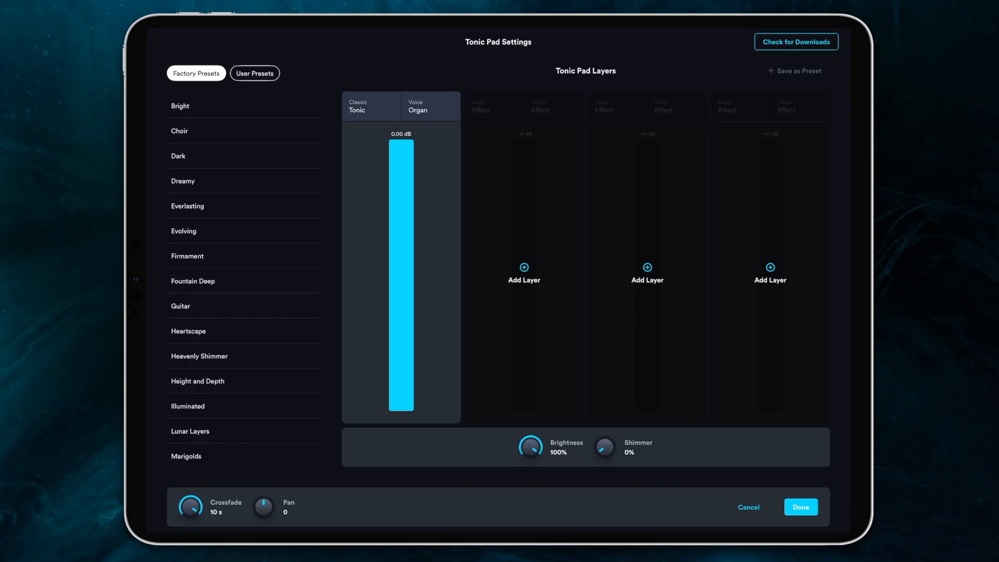
pyautogui.click(799, 507)
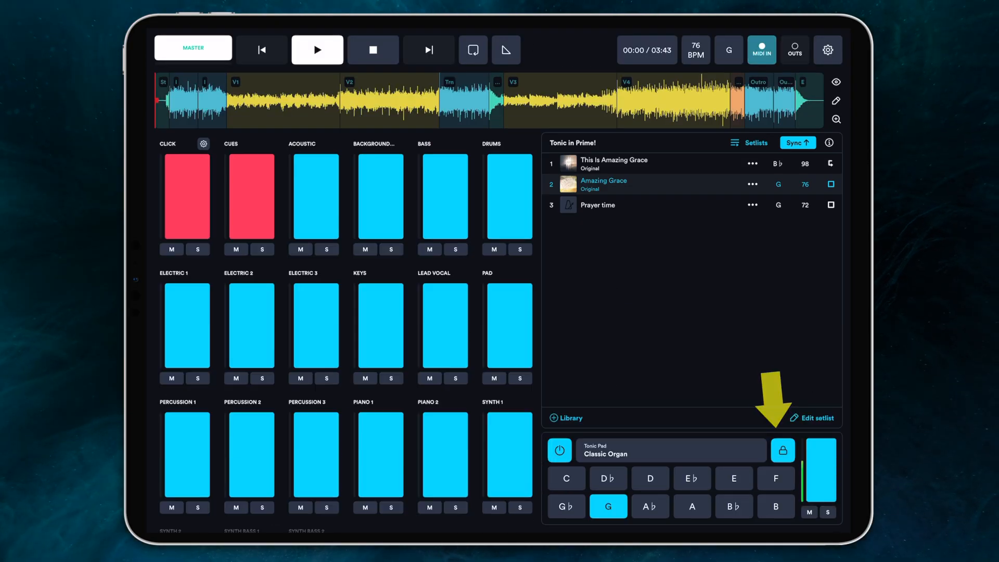
pyautogui.click(782, 449)
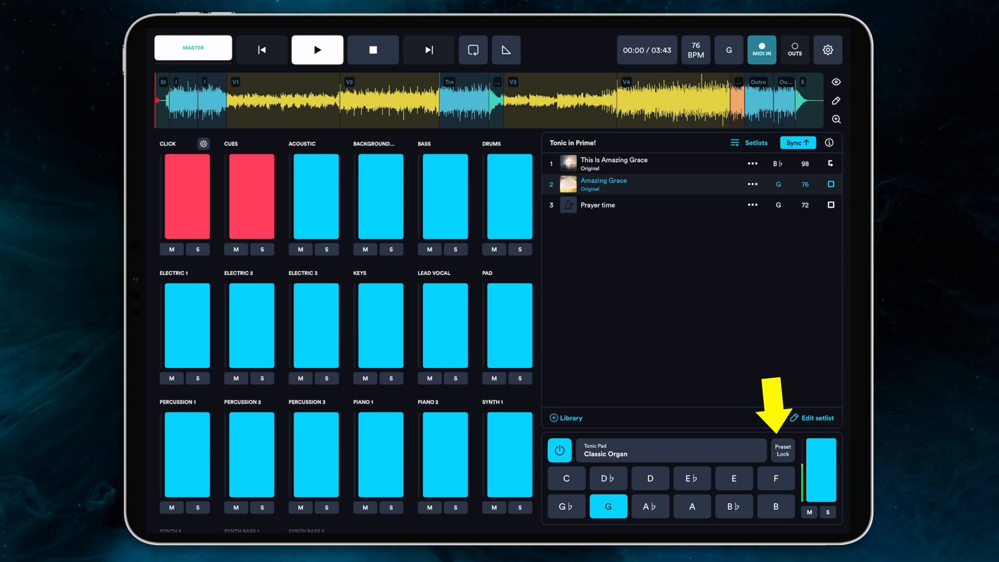
# - Load Prayer time (click-only, G, 72 BPM) from the setlist, keeping Classic Organ
pyautogui.click(597, 205)
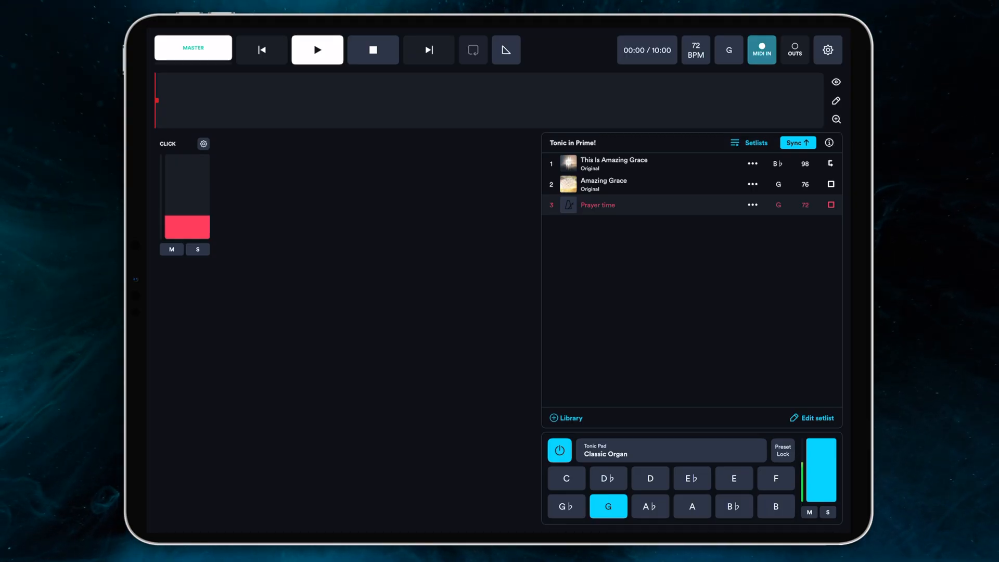
# - Open and close the app settings, then switch on the Classic Organ tonic pad
pyautogui.click(826, 50)
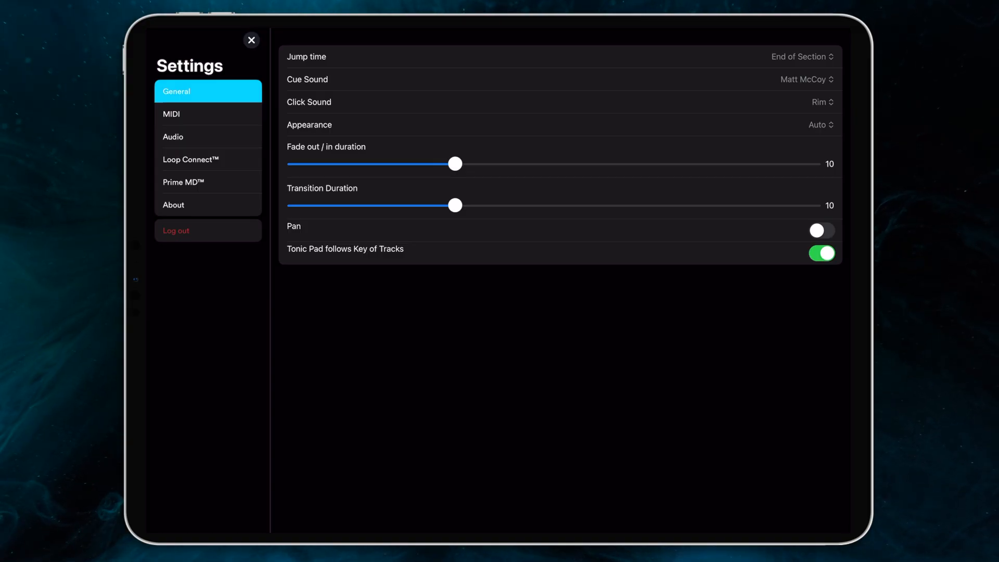
pyautogui.click(251, 40)
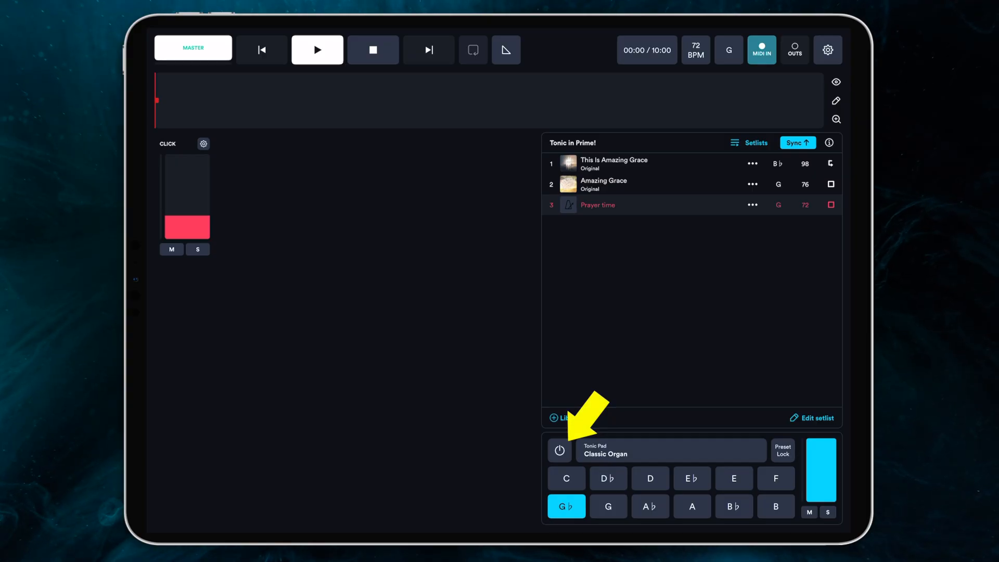
pyautogui.click(559, 449)
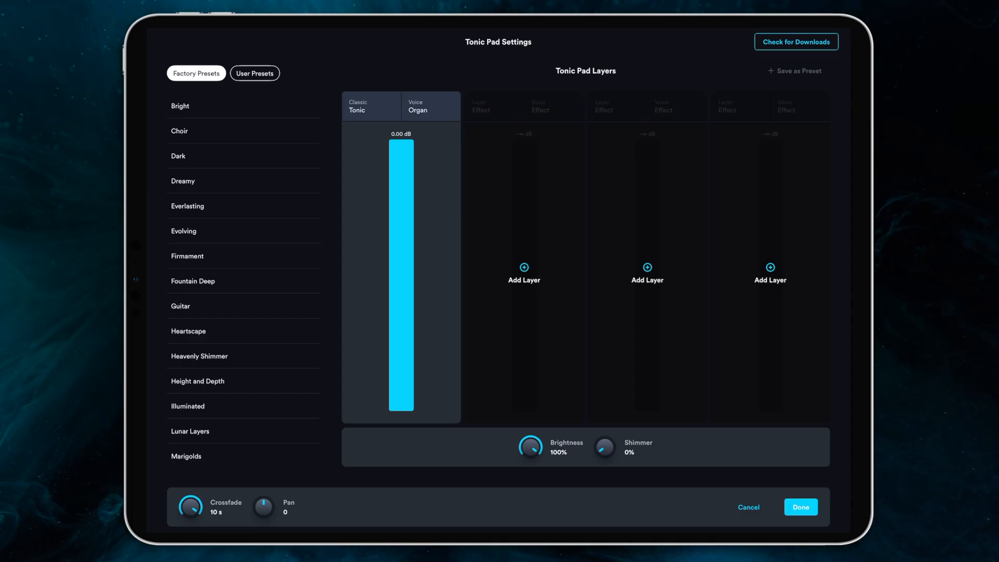
# - Scroll the Factory Presets list to load Bright with its four layers
pyautogui.scroll(-3)
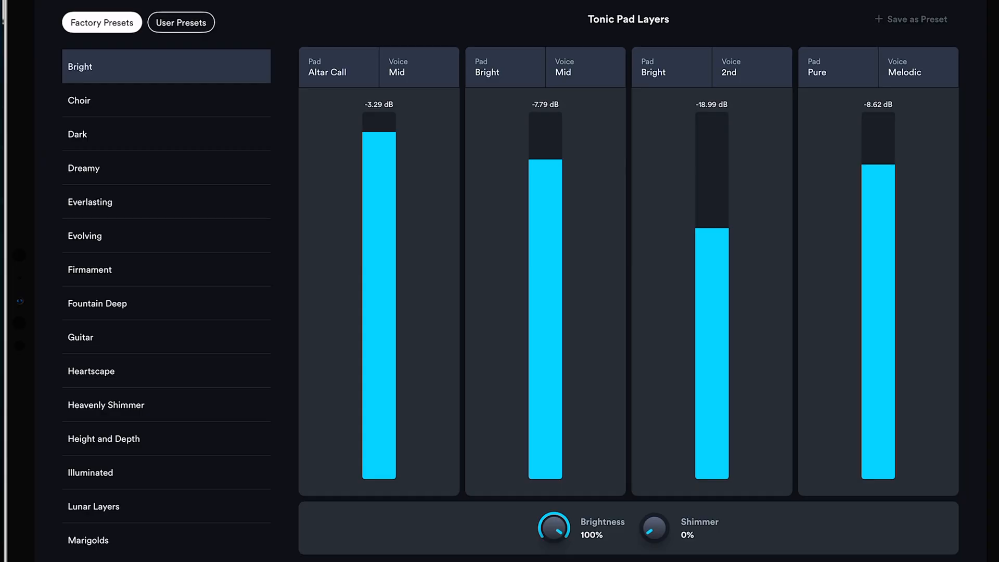
# - Load Heavenly Shimmer and mute layers 2–4, leaving Shimmer High at -13.17 dB
pyautogui.scroll(-3)
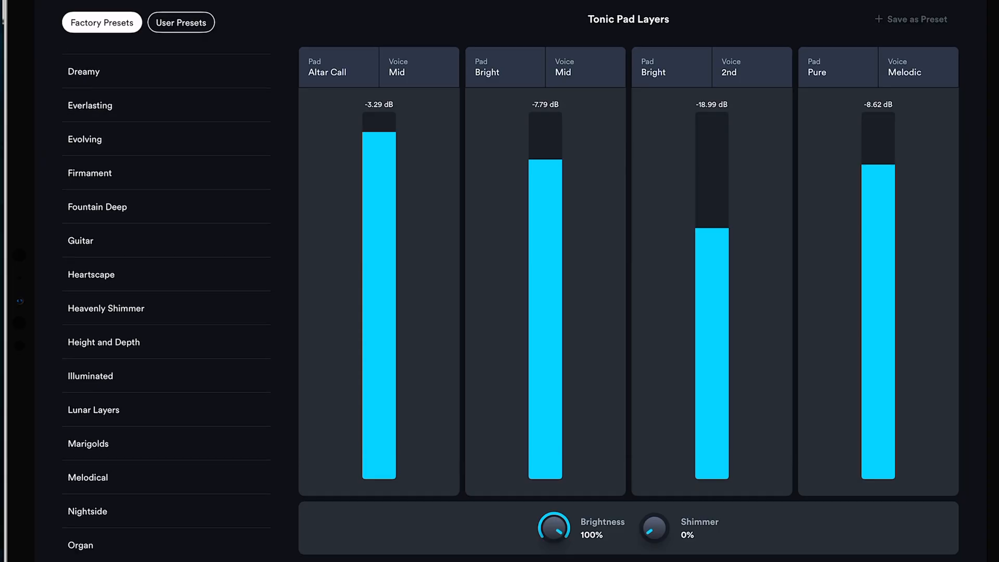
pyautogui.click(85, 139)
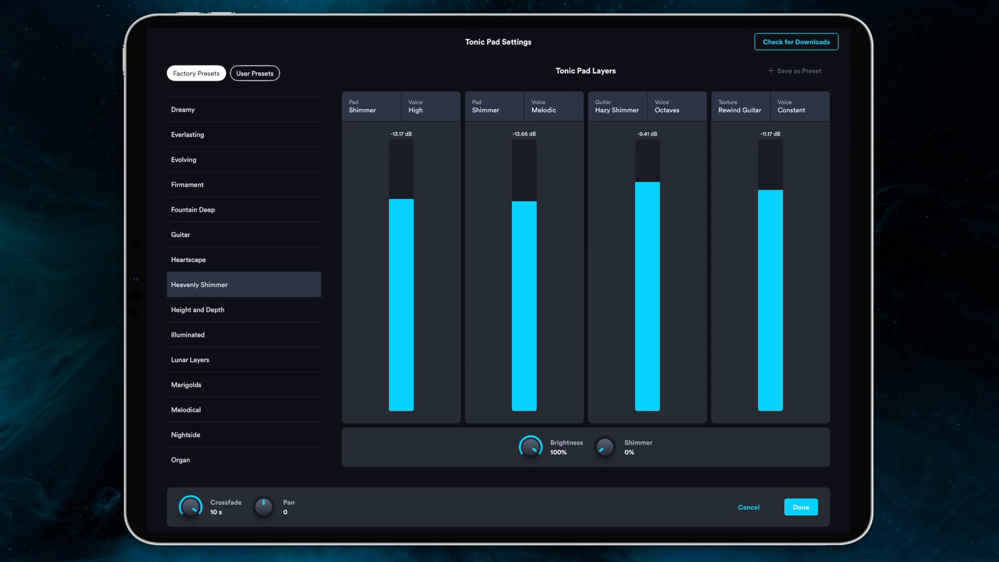
pyautogui.click(800, 506)
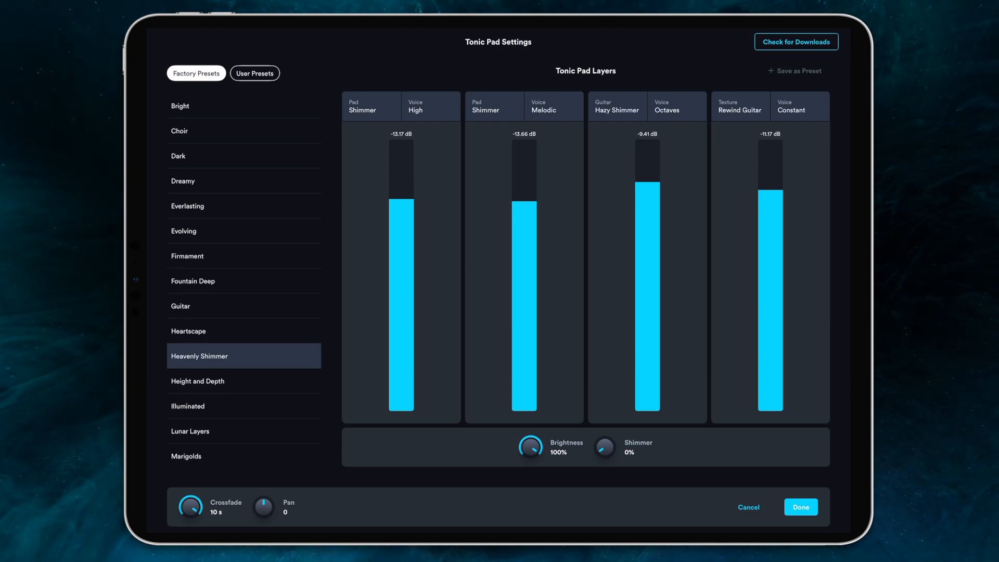
pyautogui.scroll(-3)
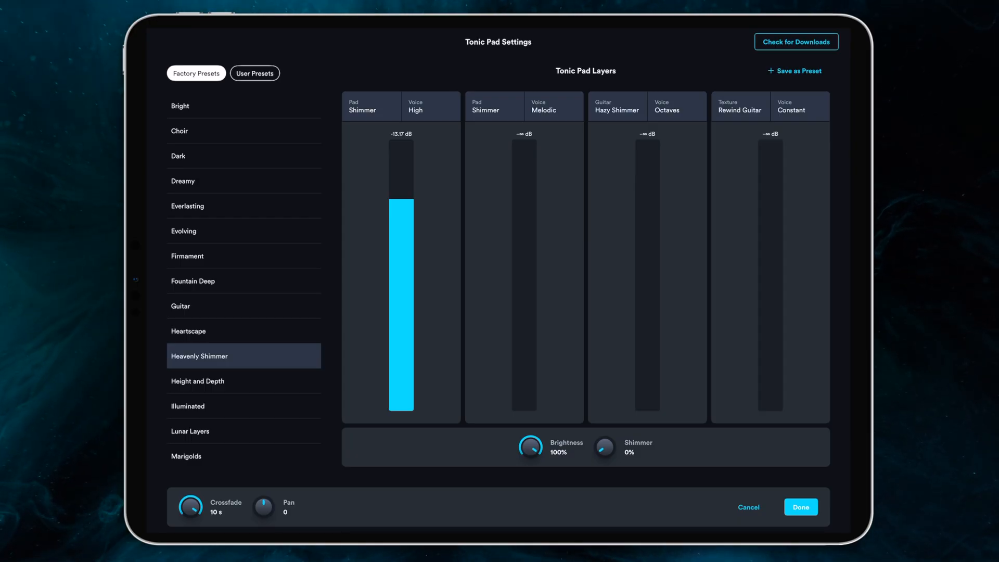
# - Nudge layer 1's level up and change its sound to Strings | Moody Cellos
pyautogui.moveTo(401, 200); pyautogui.dragTo(401, 194)
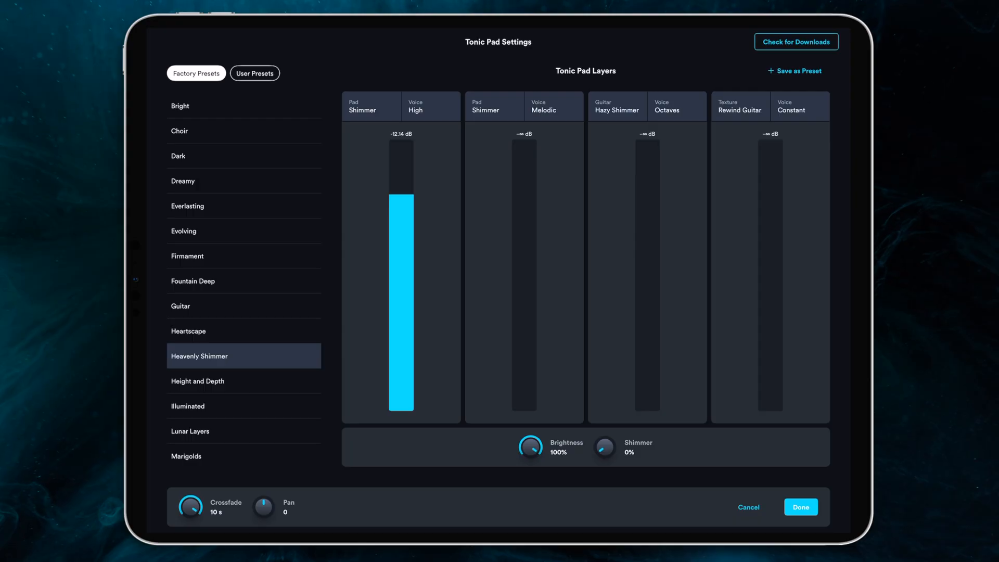
pyautogui.click(371, 106)
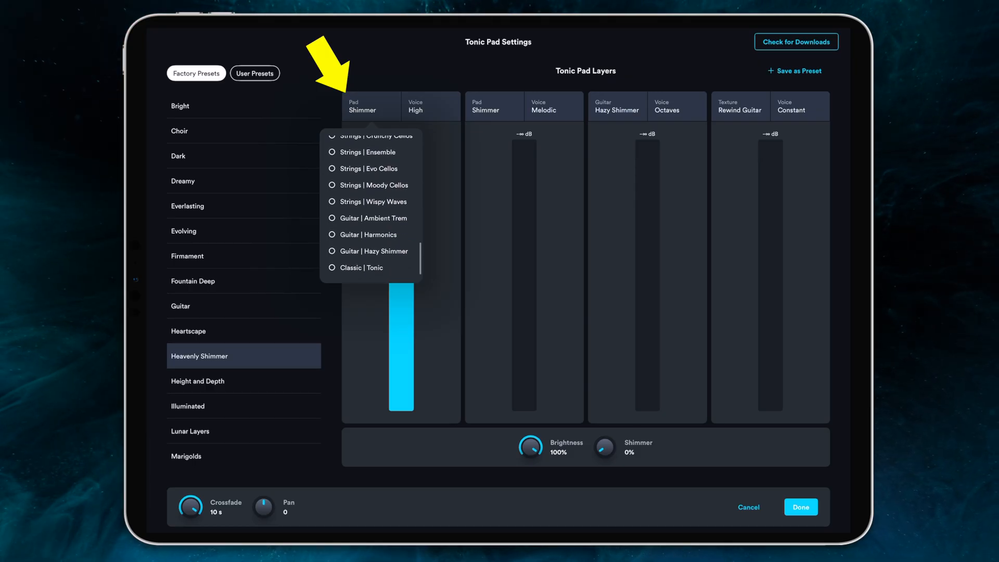
pyautogui.click(374, 185)
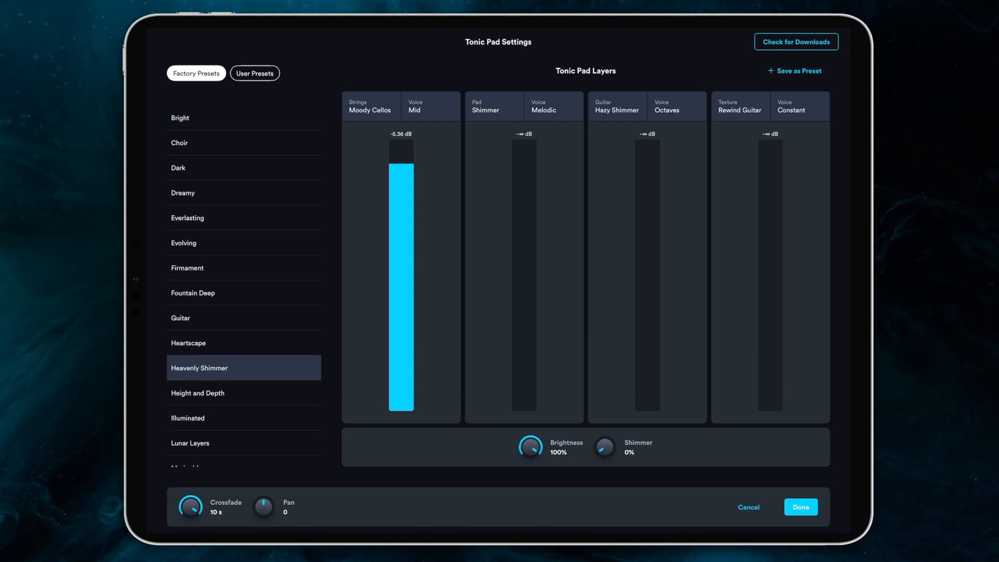
pyautogui.scroll(-3)
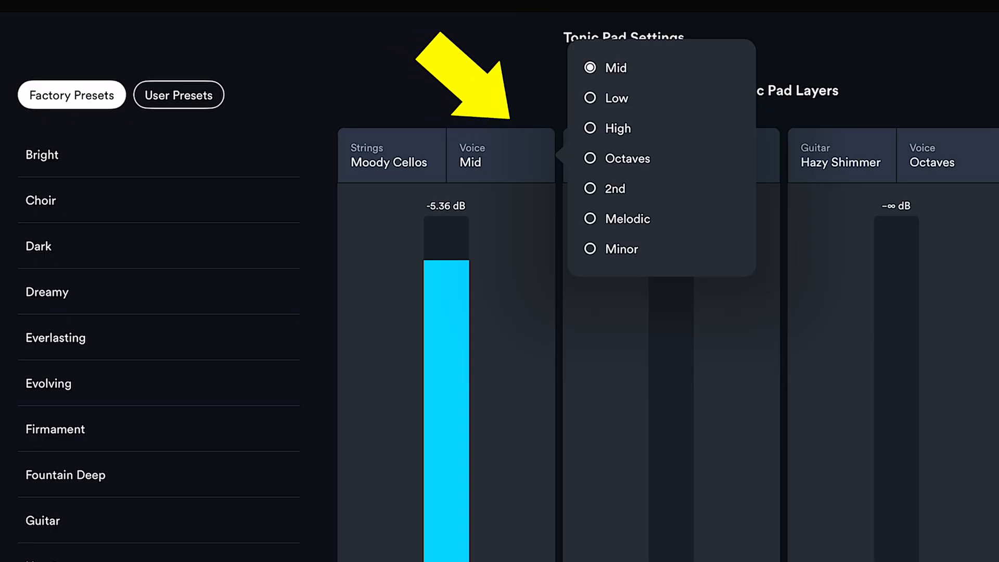
# - Try Low and High cello voices, settle on 2nd at -7.53 dB, raise Shimmer to -35.61 dB
pyautogui.click(615, 98)
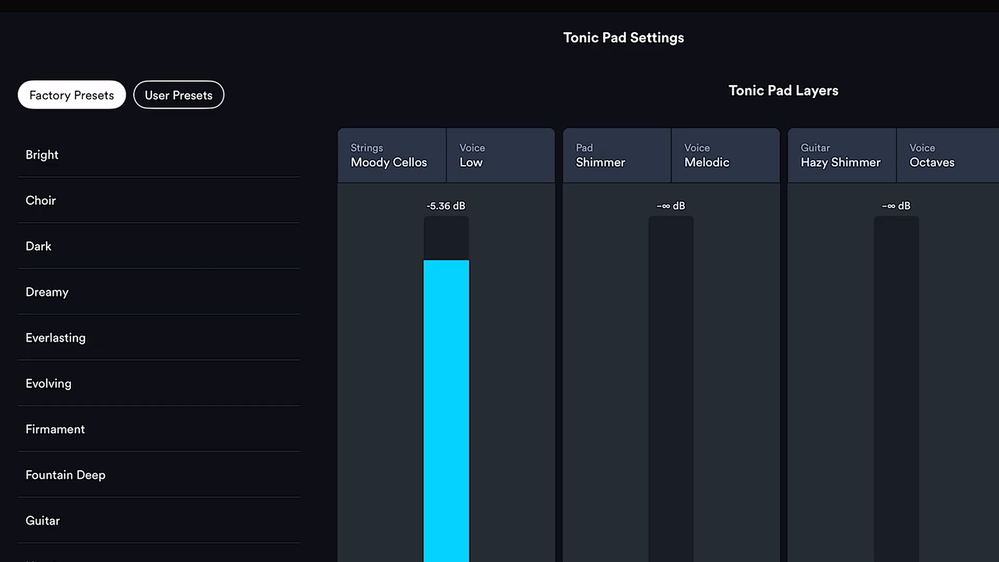
pyautogui.click(471, 162)
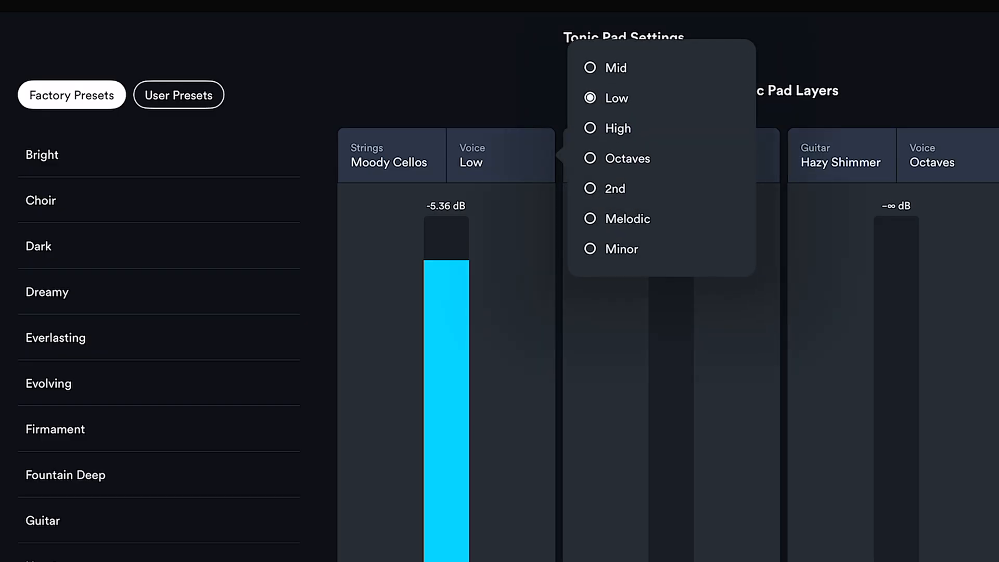
pyautogui.click(616, 128)
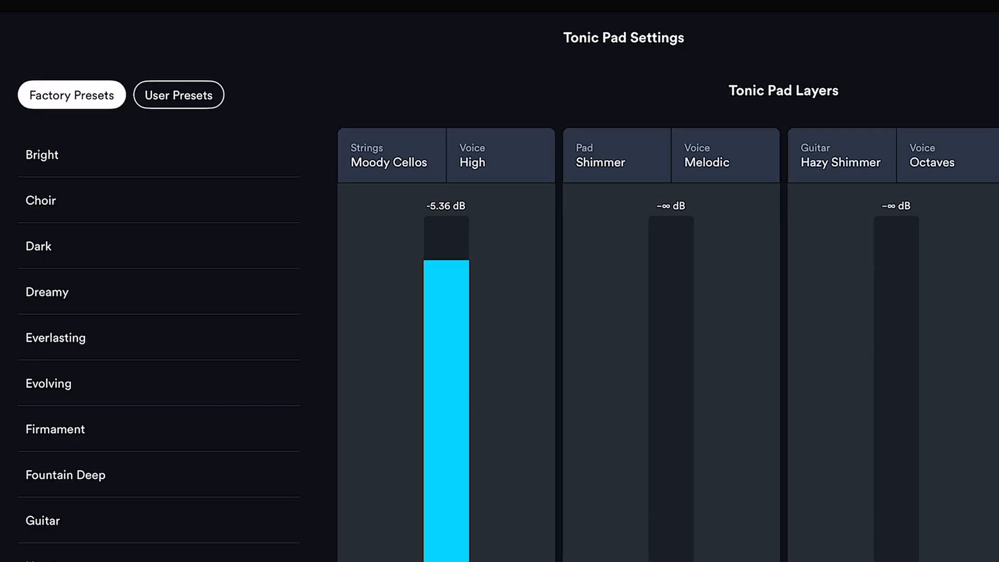
pyautogui.moveTo(445, 261); pyautogui.dragTo(446, 312)
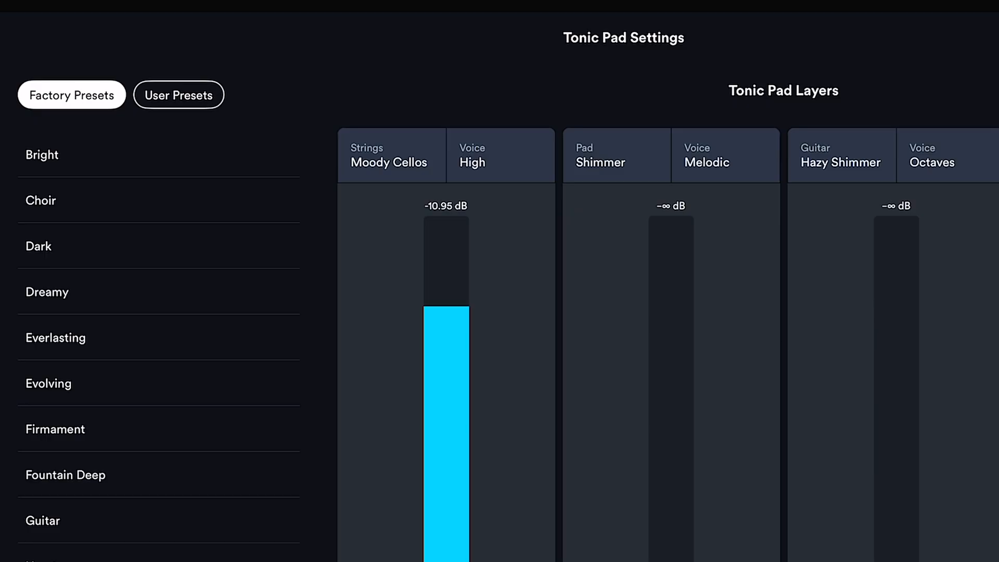
pyautogui.click(500, 154)
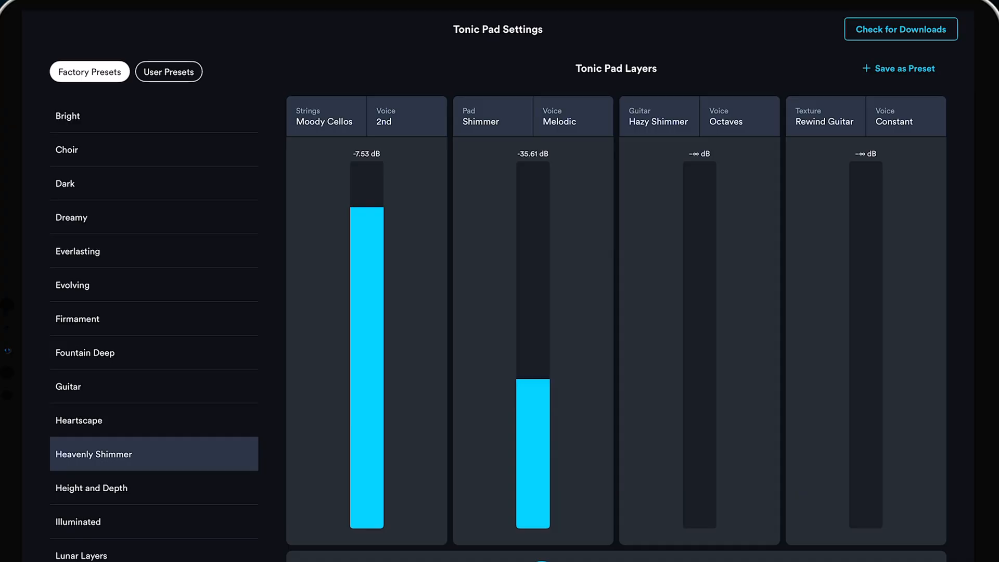
# - Give cellos the Mid voice at -9.35 dB and Shimmer the Minor voice, rebalancing faders
pyautogui.moveTo(532, 389); pyautogui.dragTo(532, 258)
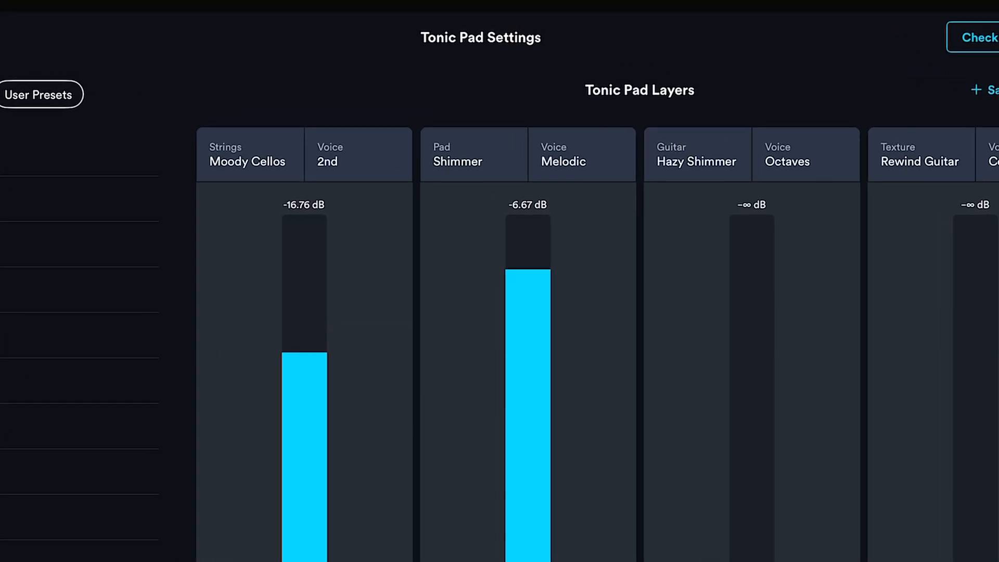
pyautogui.click(562, 154)
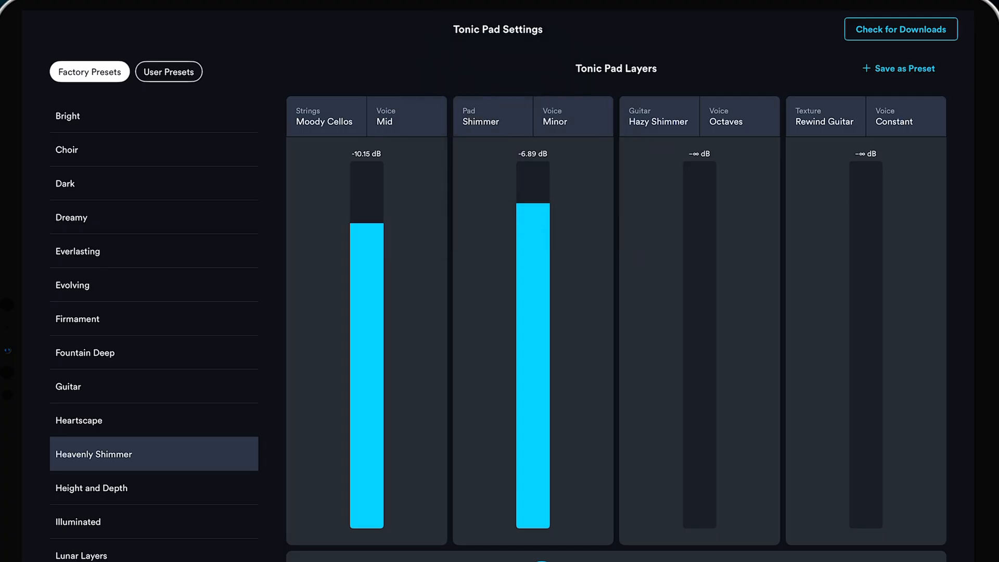
pyautogui.moveTo(366, 229); pyautogui.dragTo(366, 221)
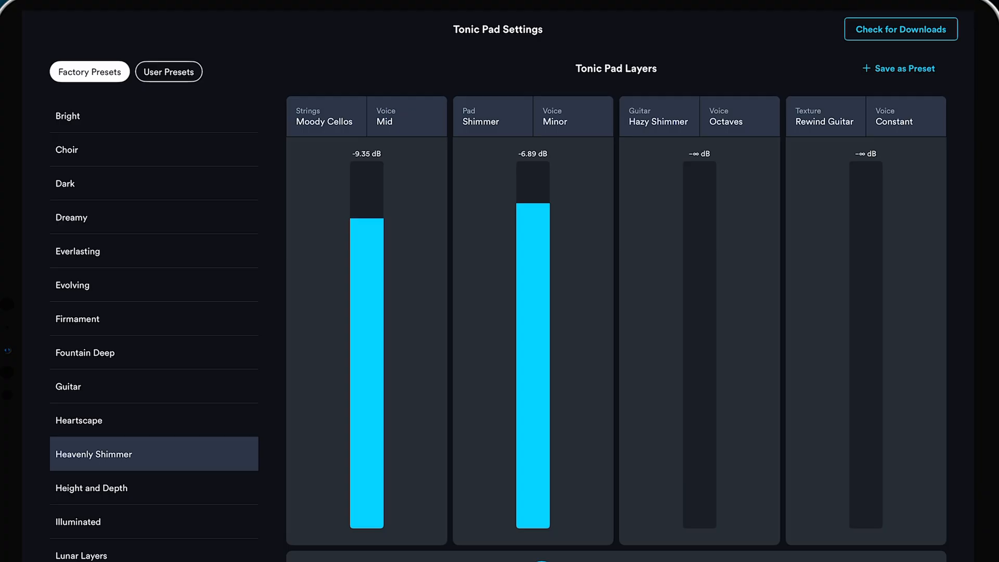
pyautogui.moveTo(532, 207); pyautogui.dragTo(532, 236)
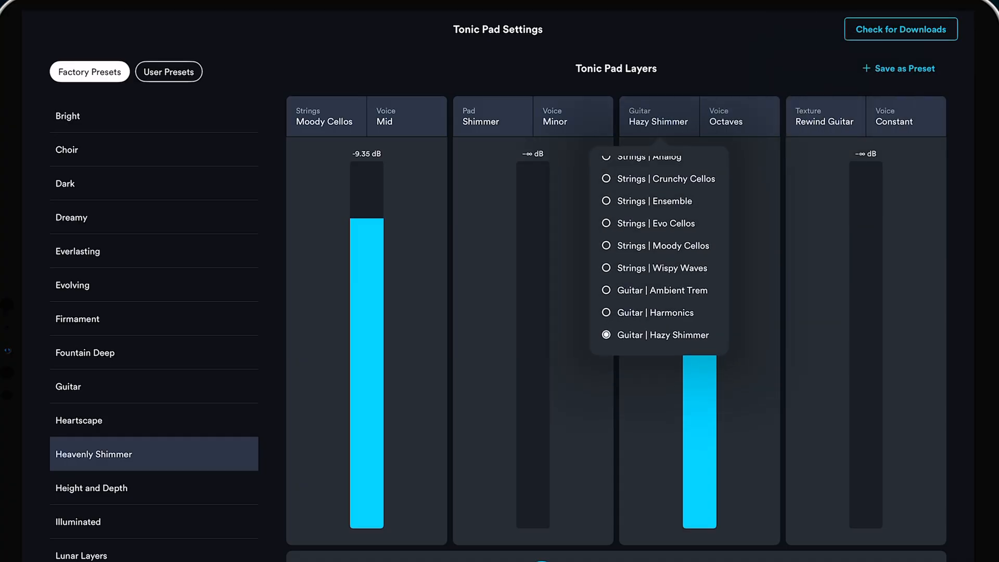
# - Set layer 3 to Pad Hearts on Octaves, mute layers 1–2, and apply the pad
pyautogui.scroll(-3)
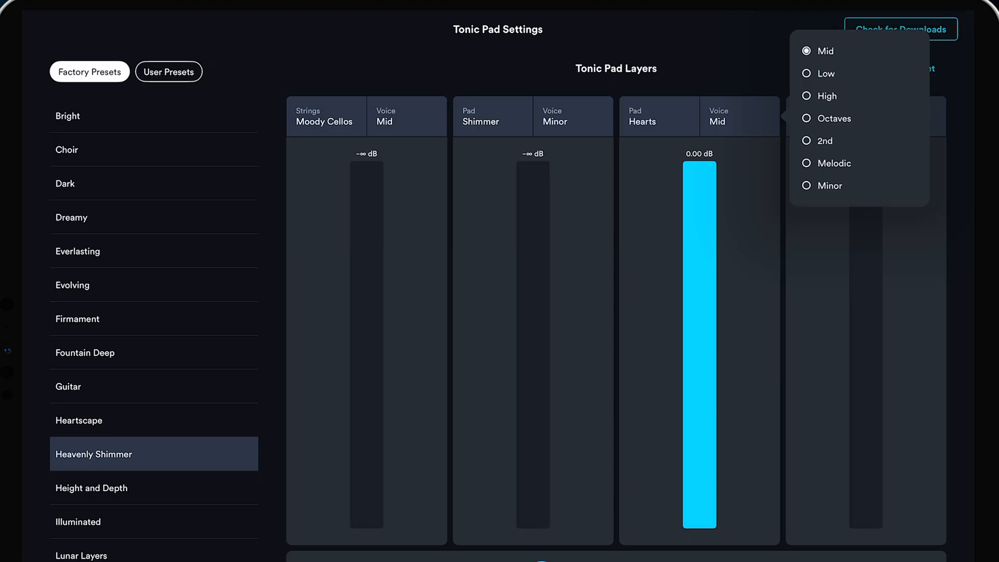
pyautogui.click(832, 119)
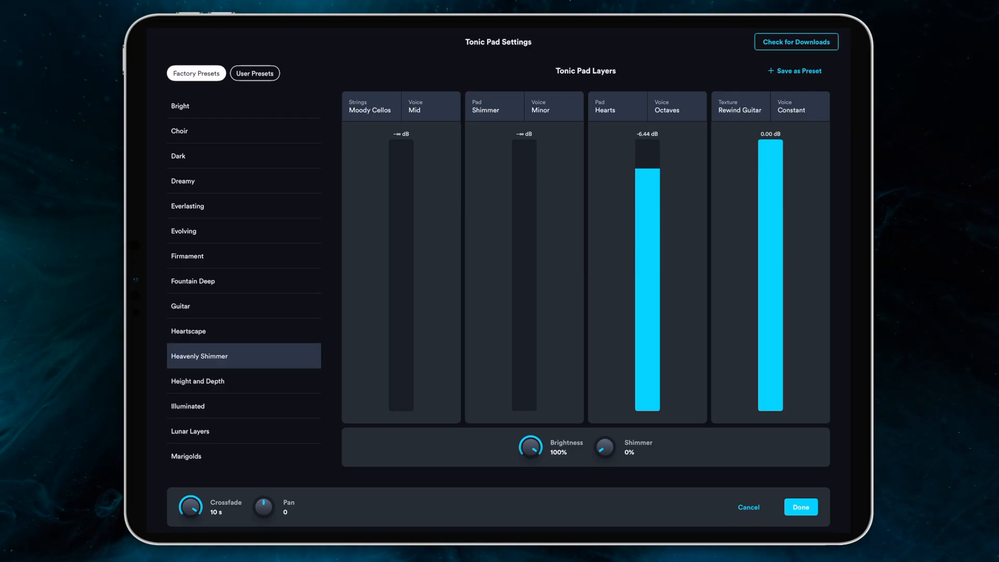
pyautogui.click(800, 506)
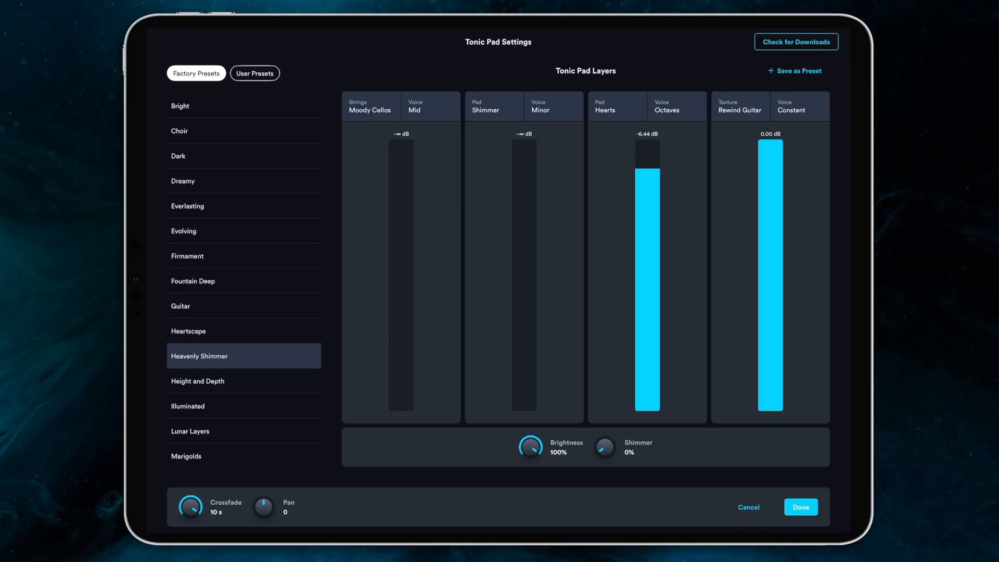
pyautogui.click(800, 506)
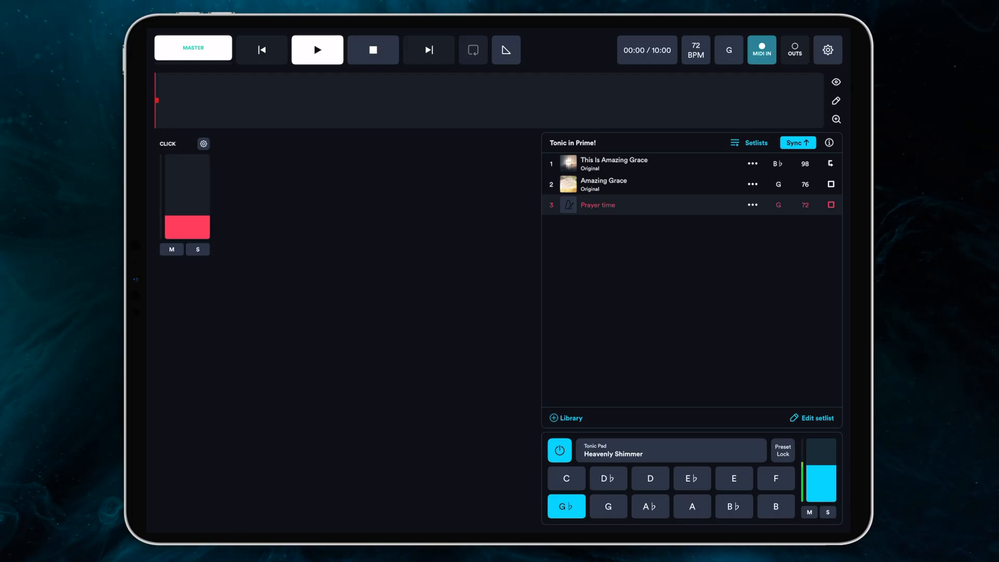
# - Turn off the tonic pad holding the edited Heavenly Shimmer preset in G♭
pyautogui.click(558, 449)
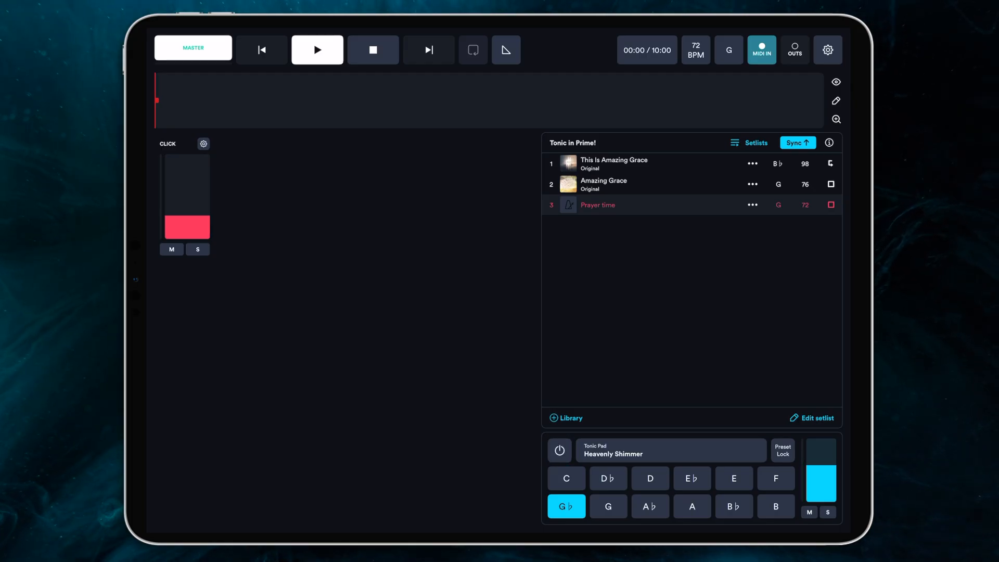